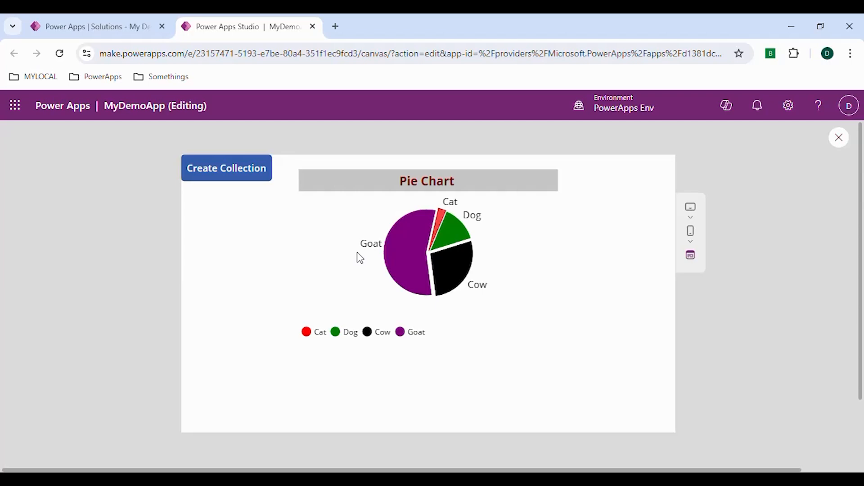
mouse_move(351, 198)
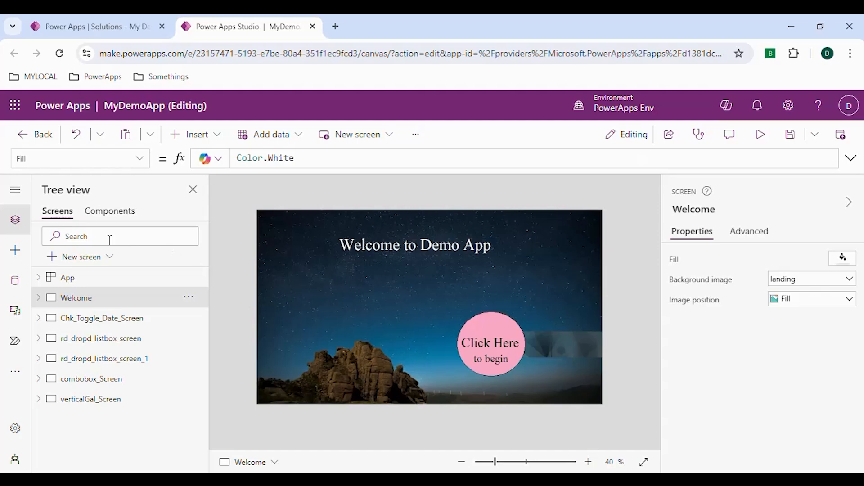
Add a blank screen named pieChart_Screen and search the Insert list for a button
click(358, 134)
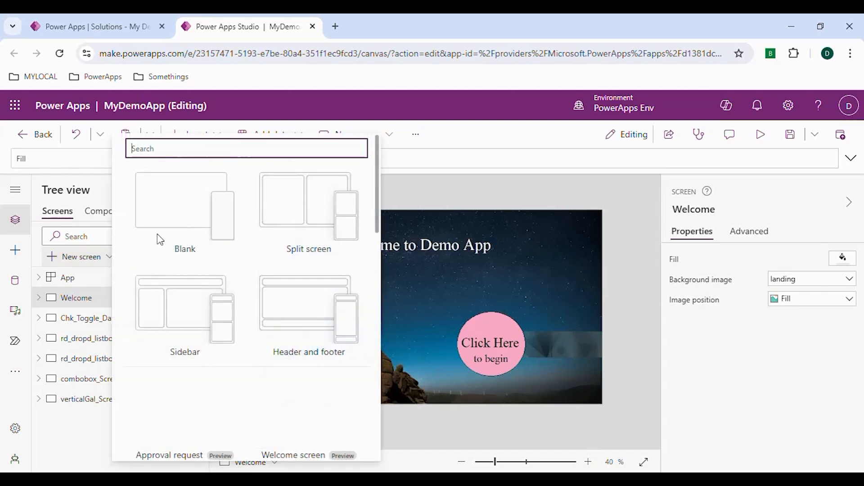
click(185, 213)
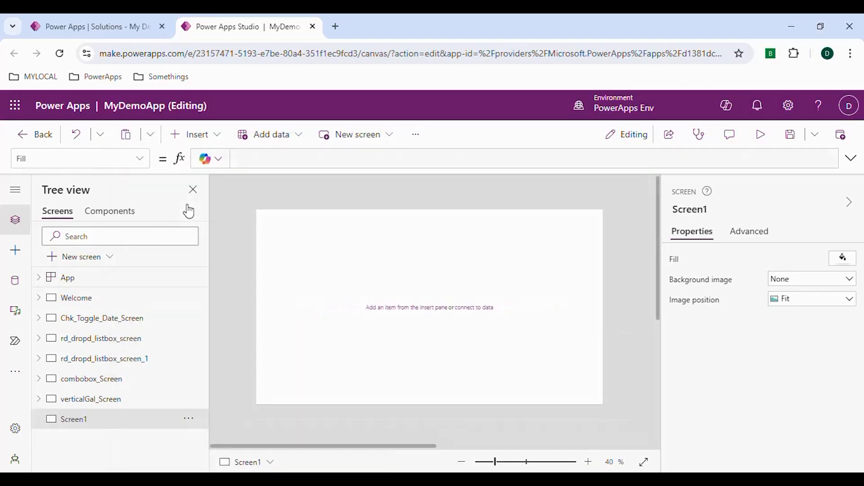
click(188, 419)
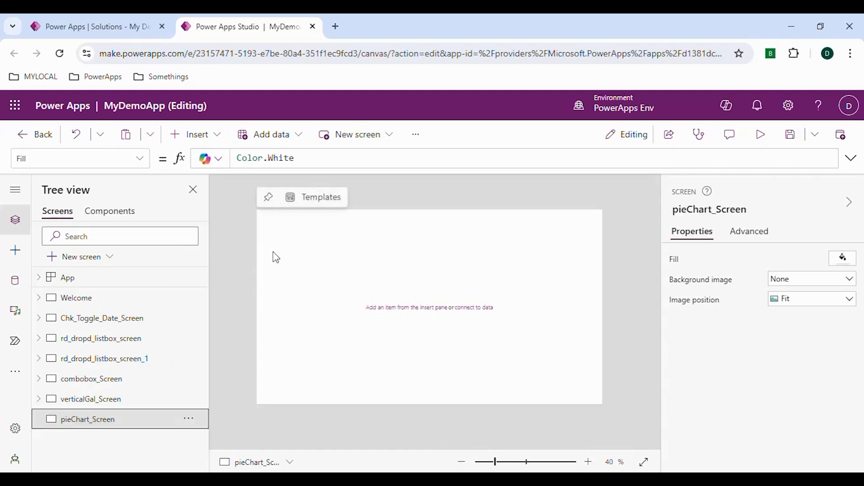
click(196, 135)
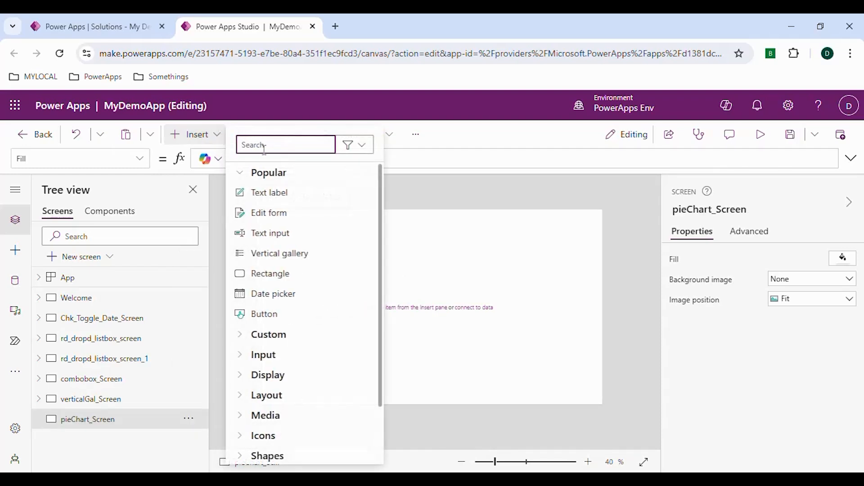
mouse_move(269, 193)
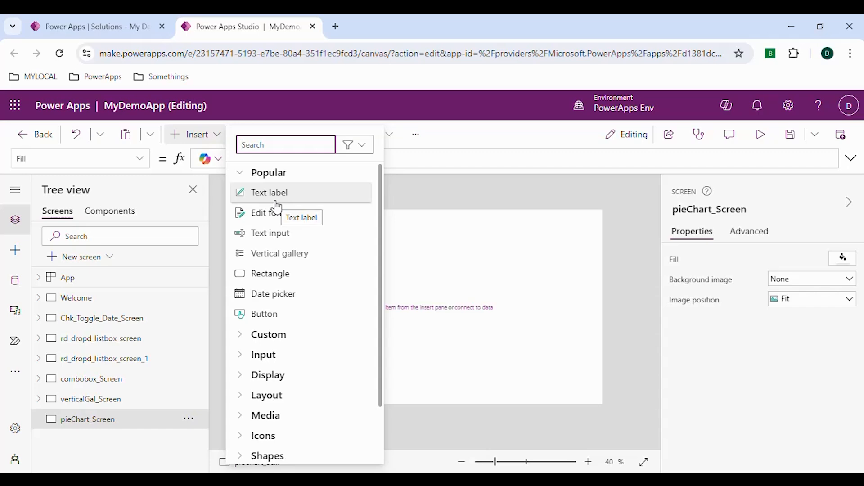
text(bu)
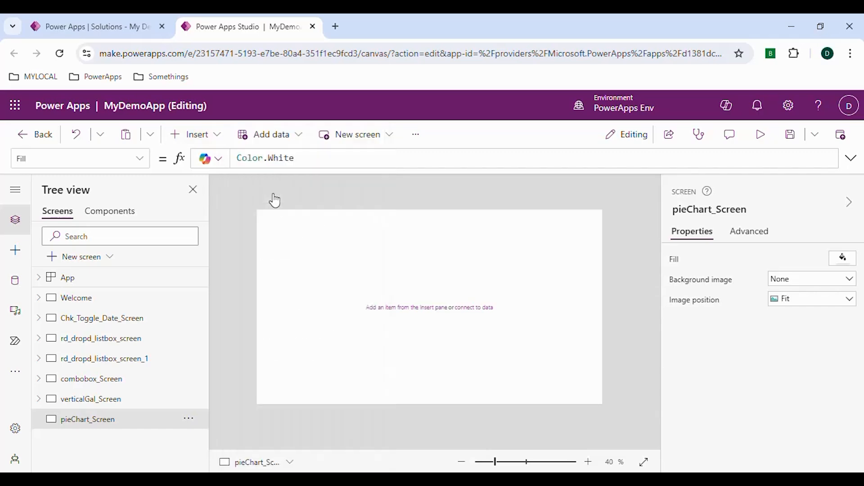
Add a button at the screen's top-left, enlarge it and caption it 'Create Collection'
click(196, 134)
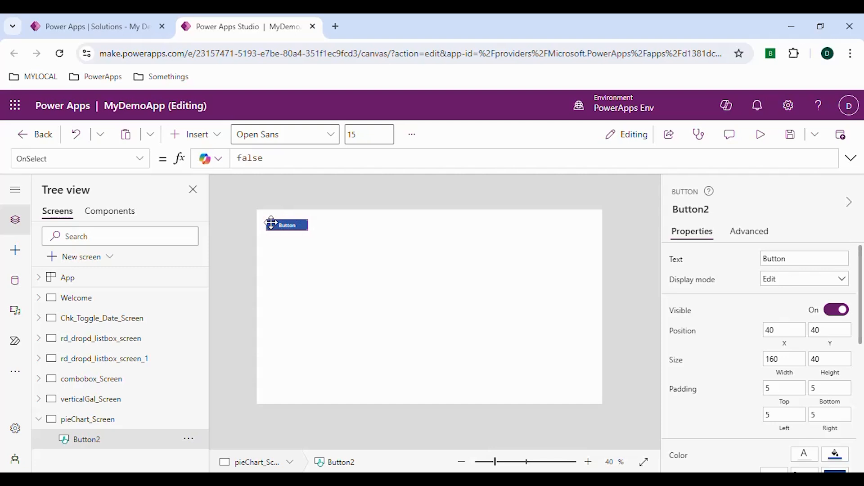
drag(285, 224, 273, 215)
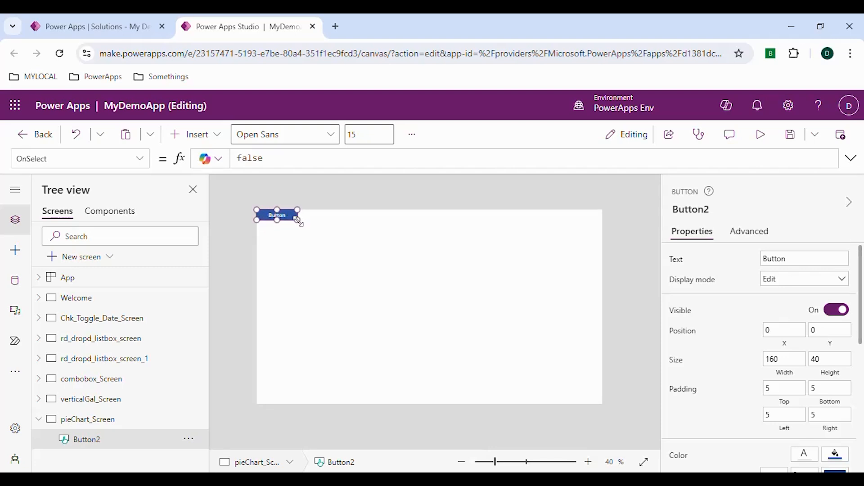
drag(298, 221, 321, 229)
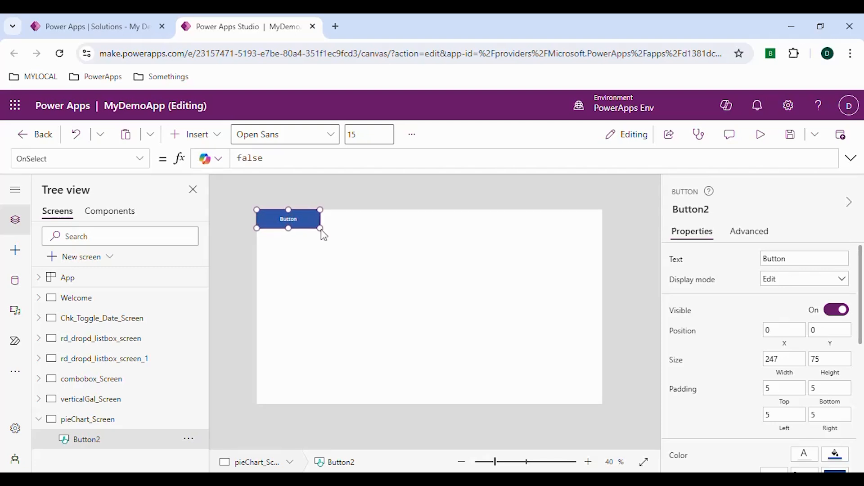
click(804, 258)
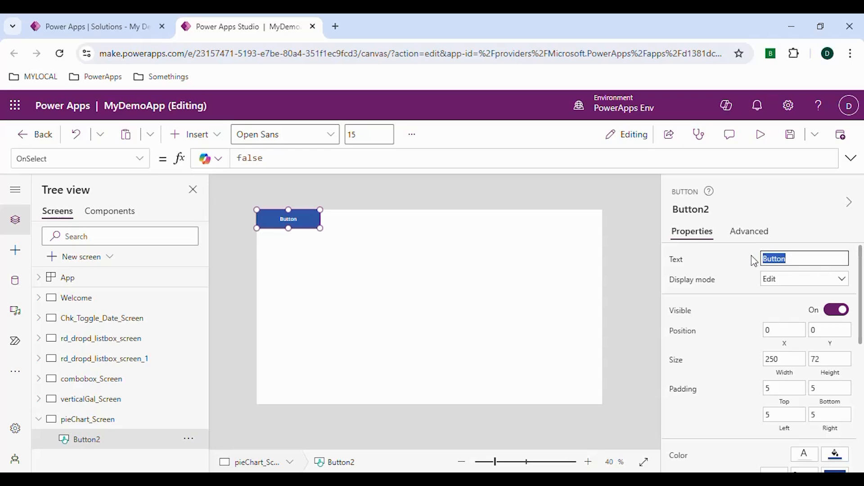
text(Create Collecti)
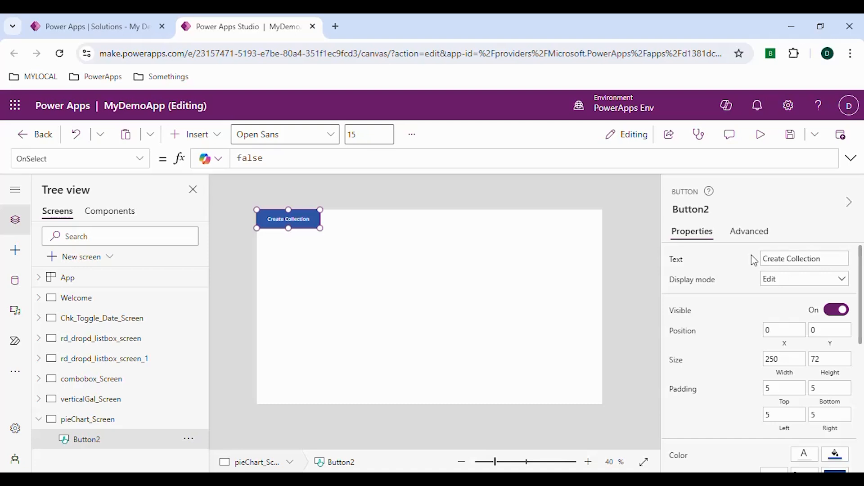
mouse_move(292, 222)
text(20)
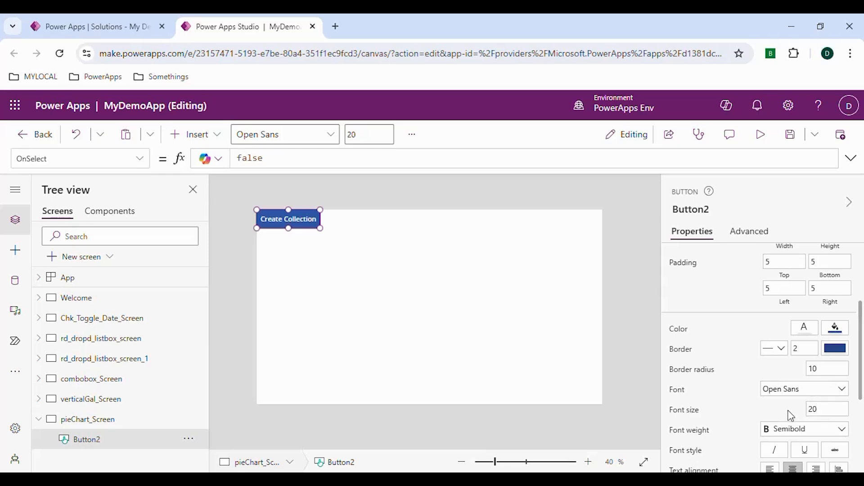
mouse_move(353, 435)
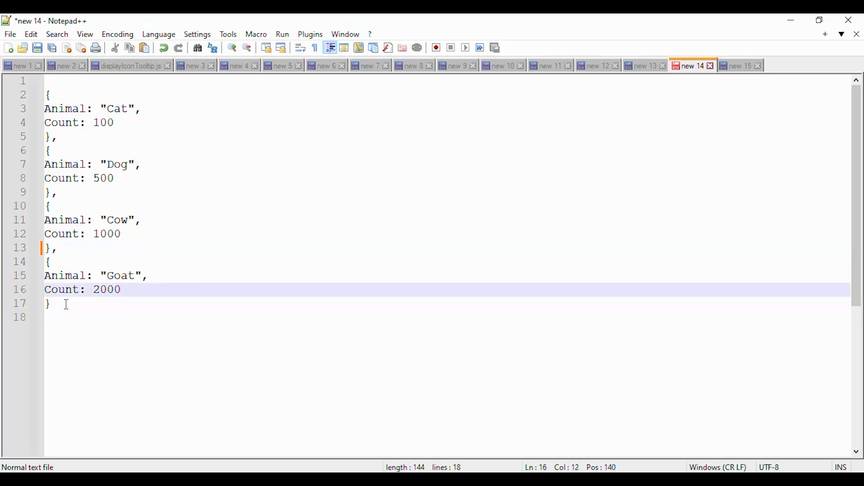
Select all the Cat, Dog, Cow and Goat records in Notepad++ for copying
key(ctrl+a)
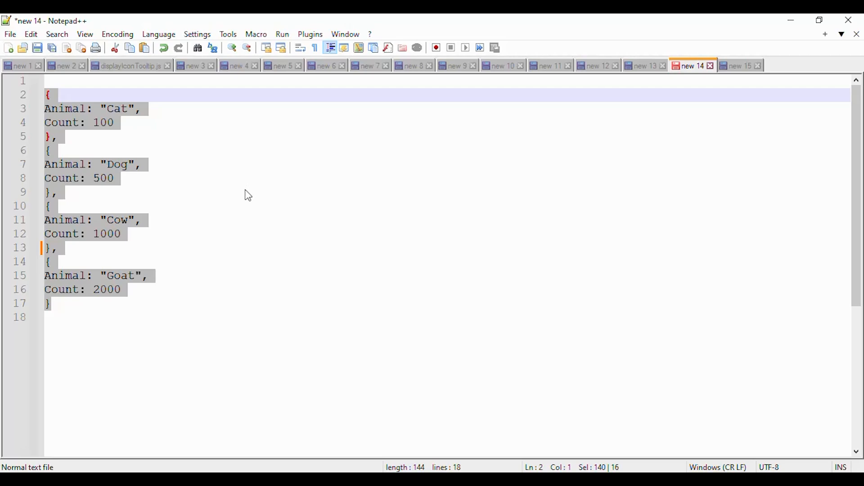
mouse_move(317, 436)
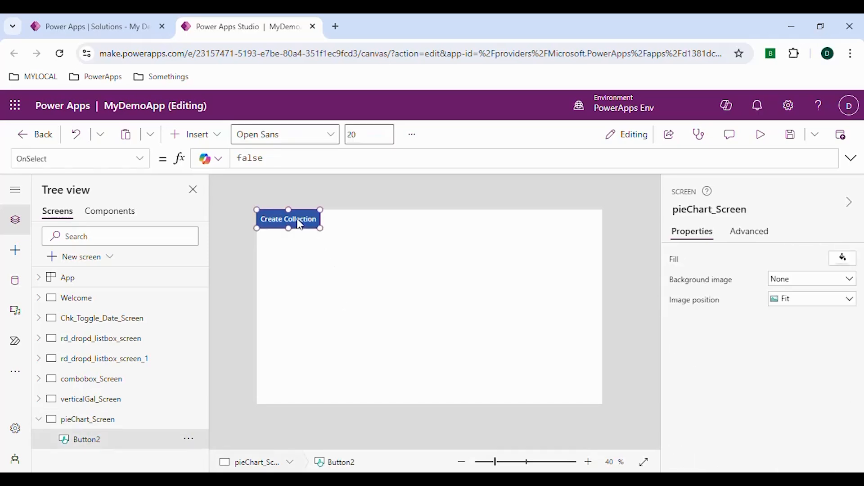
Set the button's OnSelect to ClearCollect(Animals, ...) with the four pasted animal records
click(288, 219)
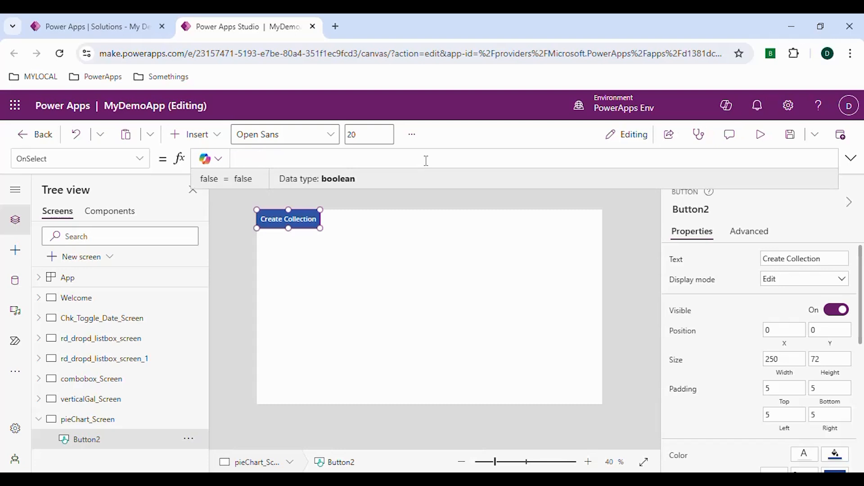
text(C1)
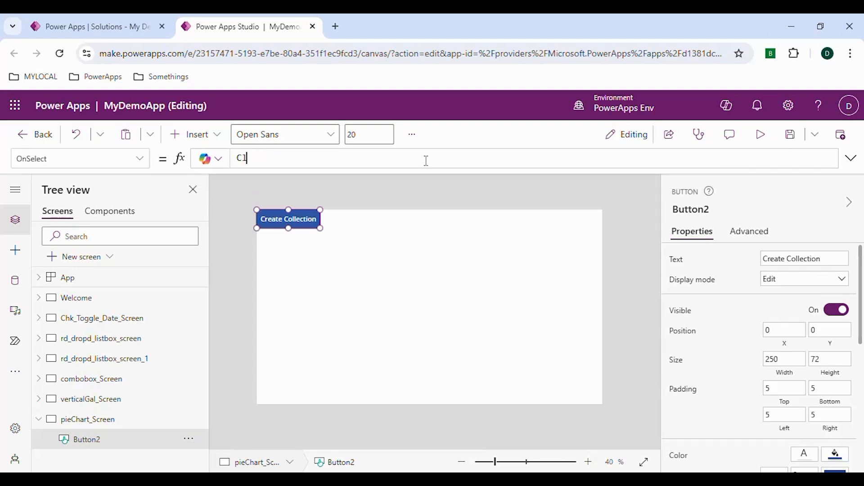
text(learCollect()
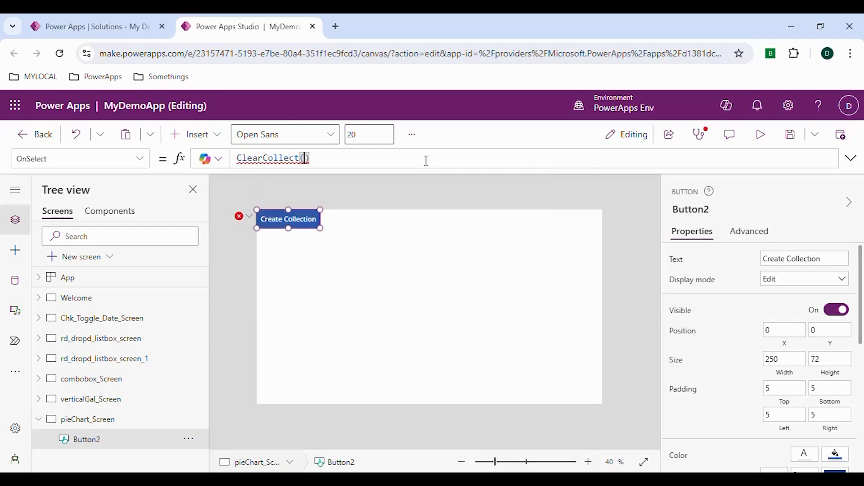
text(Animals)
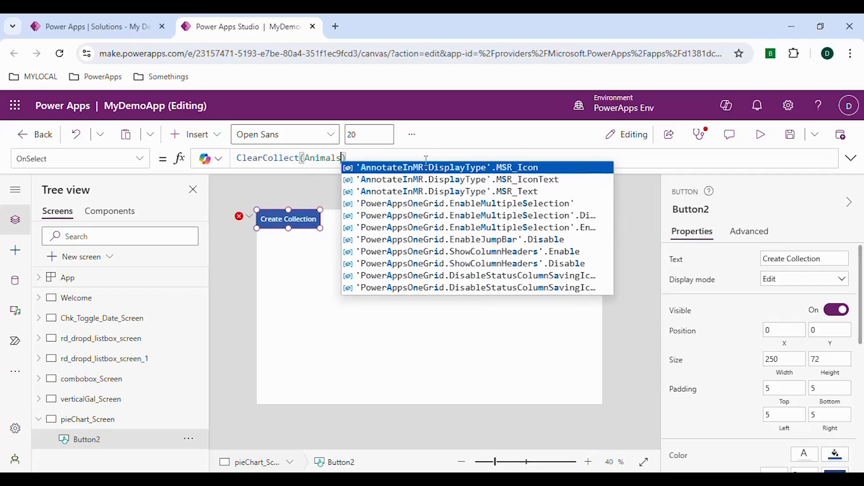
text(,)
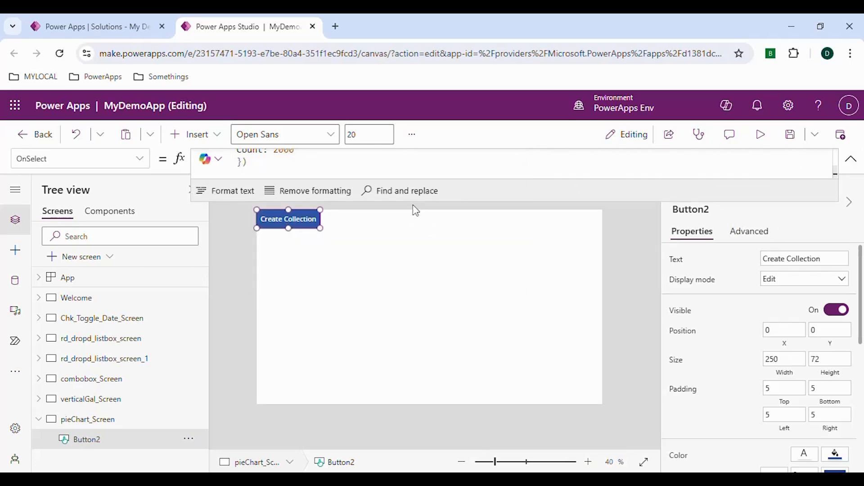
mouse_move(450, 211)
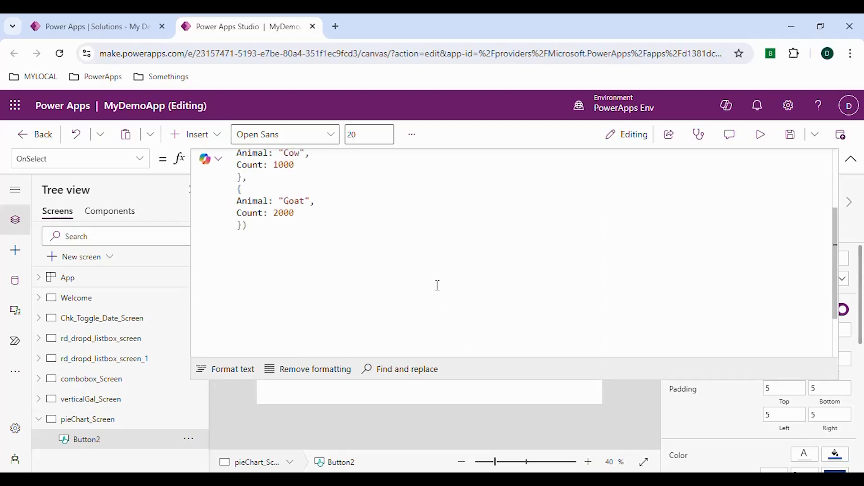
scroll(up, 3)
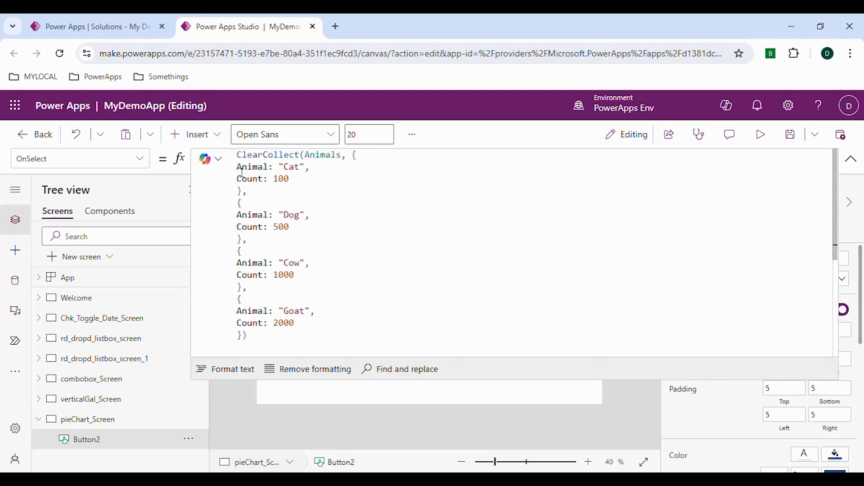
drag(237, 167, 248, 190)
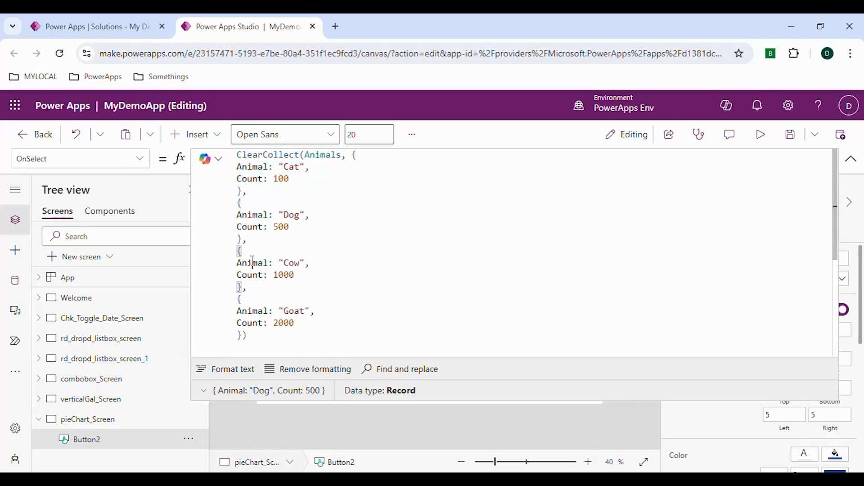
double_click(250, 275)
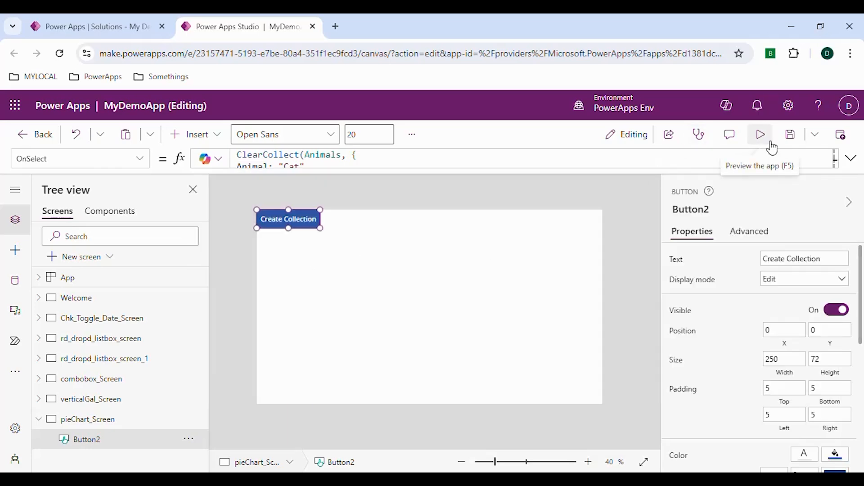
Preview the app to run Create Collection, then return to editing
click(760, 134)
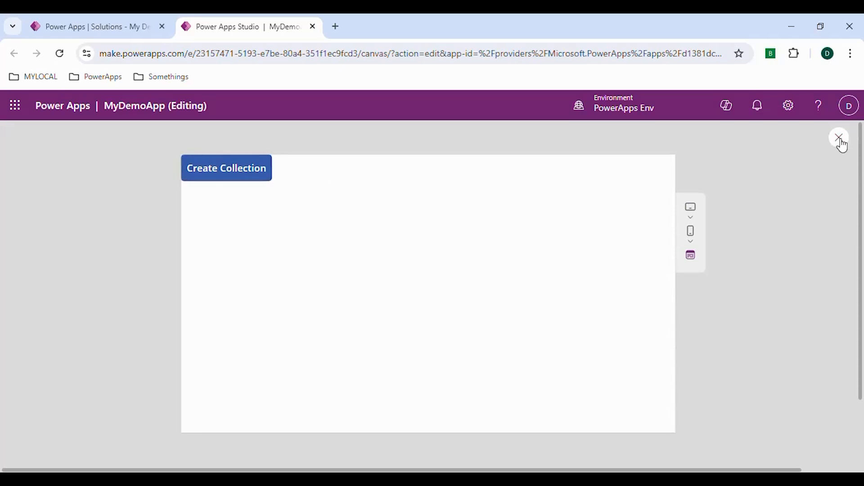
click(838, 137)
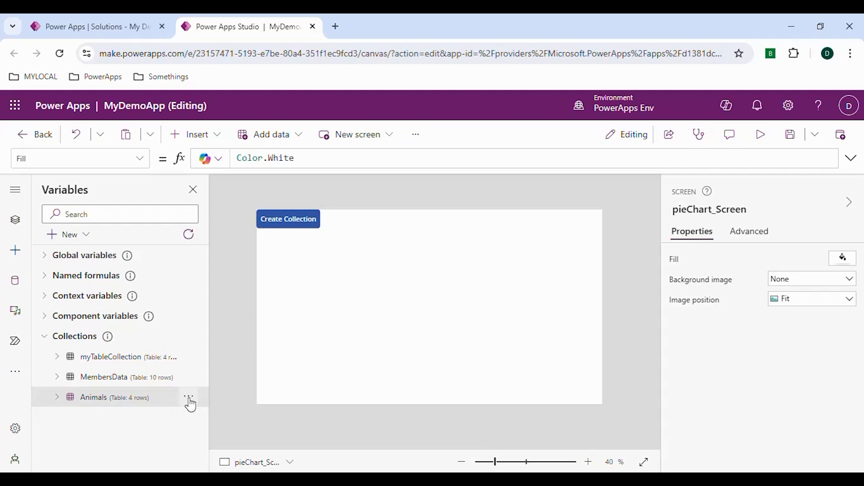
View the Animals collection rows (Cat 100 to Goat 2000), close it and return to Tree view
click(189, 397)
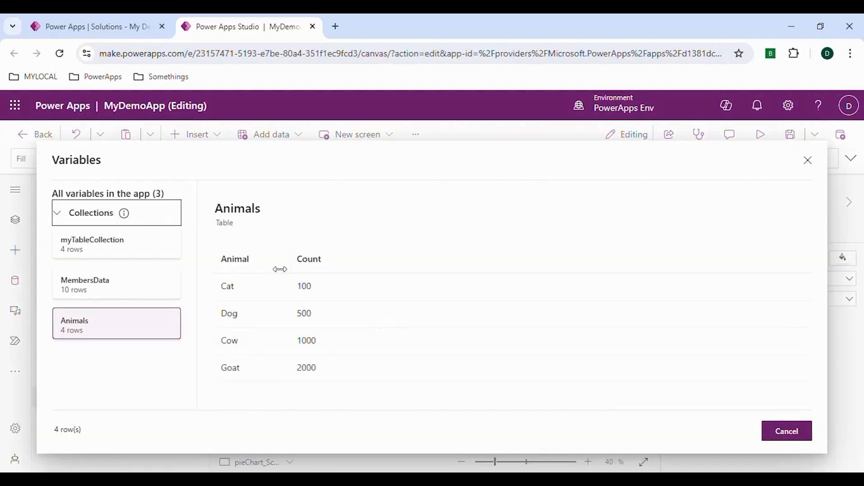
mouse_move(247, 380)
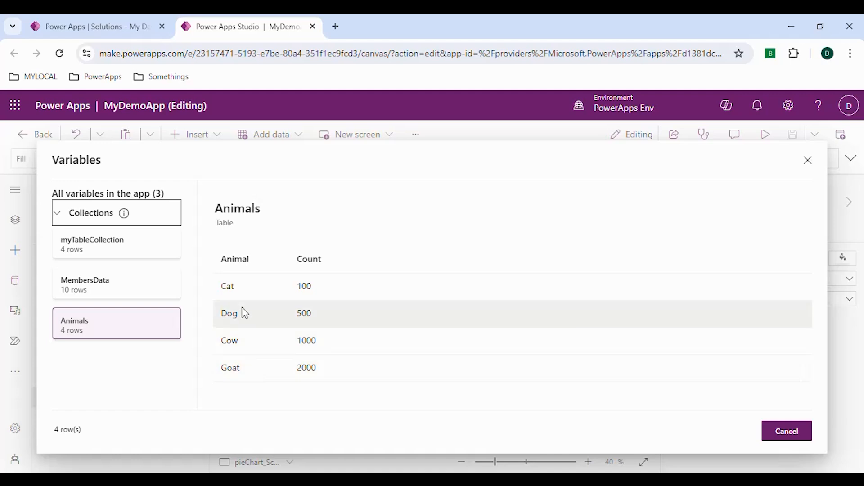
mouse_move(259, 388)
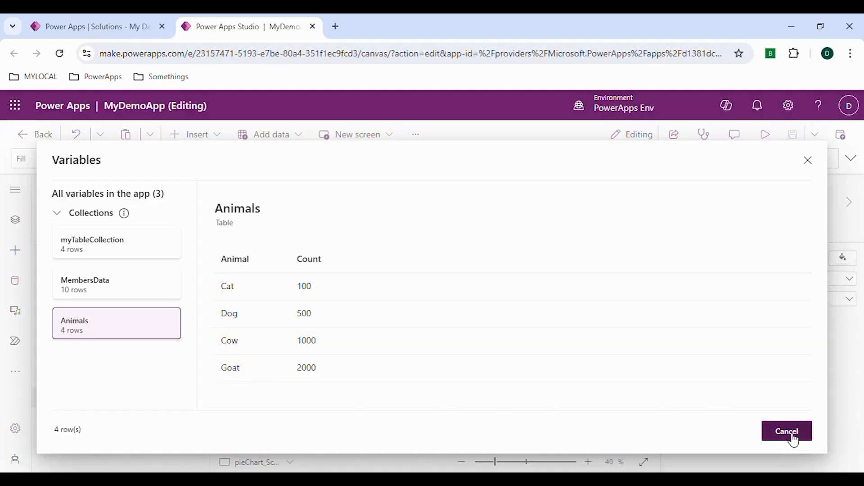
click(787, 432)
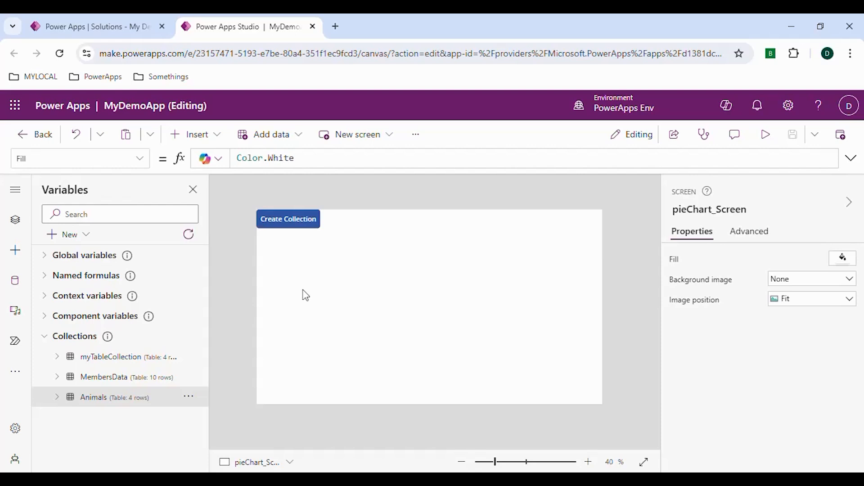
click(15, 220)
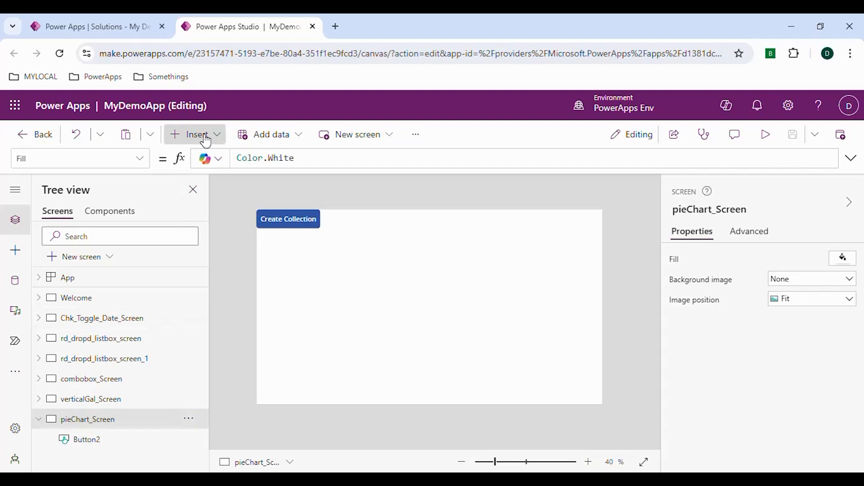
Insert a Pie chart from the controls search and widen it across the screen
click(196, 134)
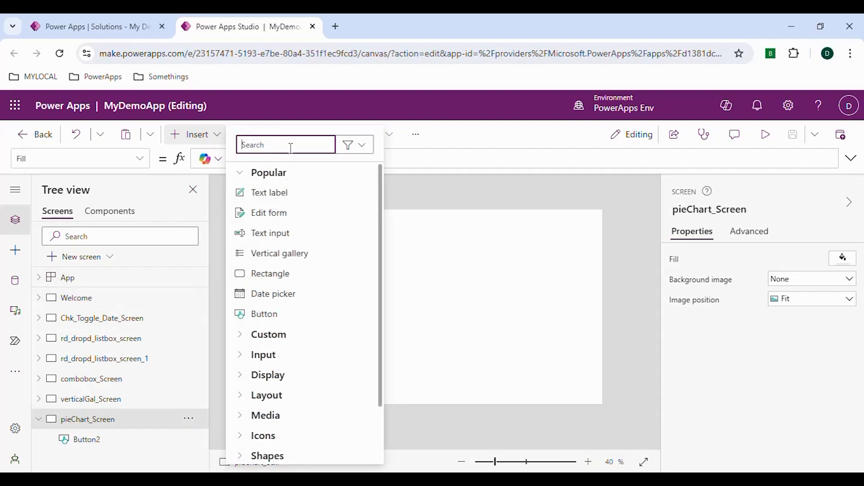
text(char)
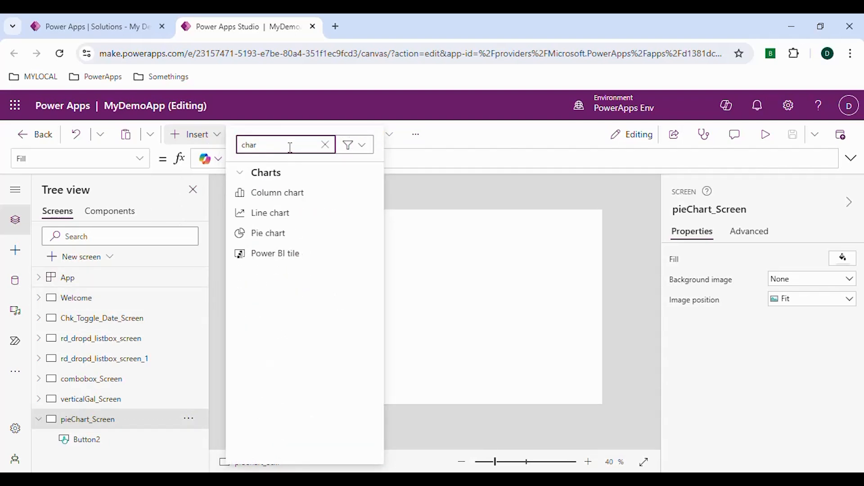
mouse_move(299, 198)
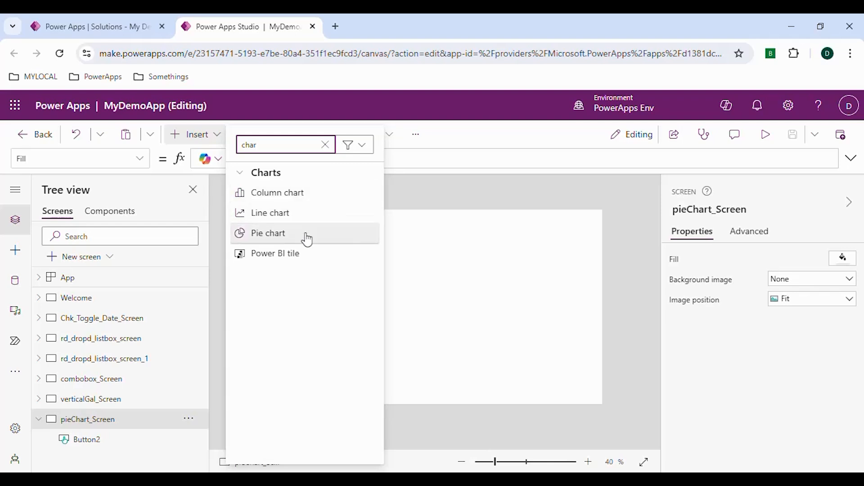
mouse_move(303, 253)
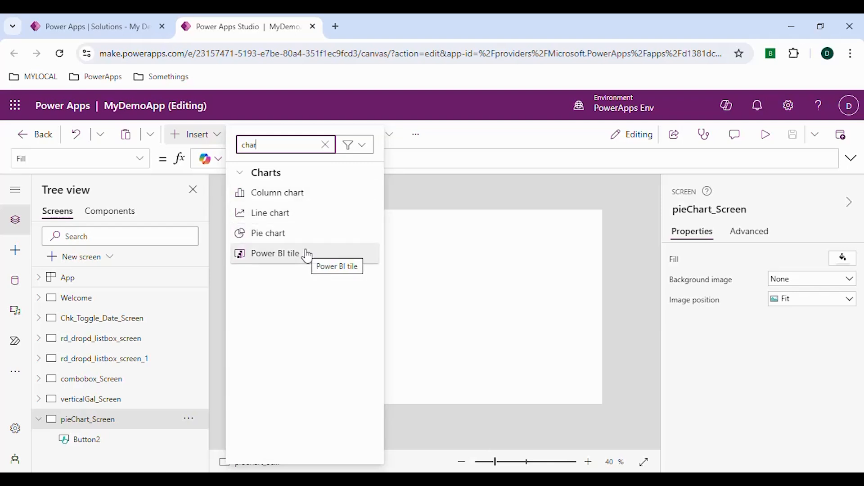
mouse_move(285, 235)
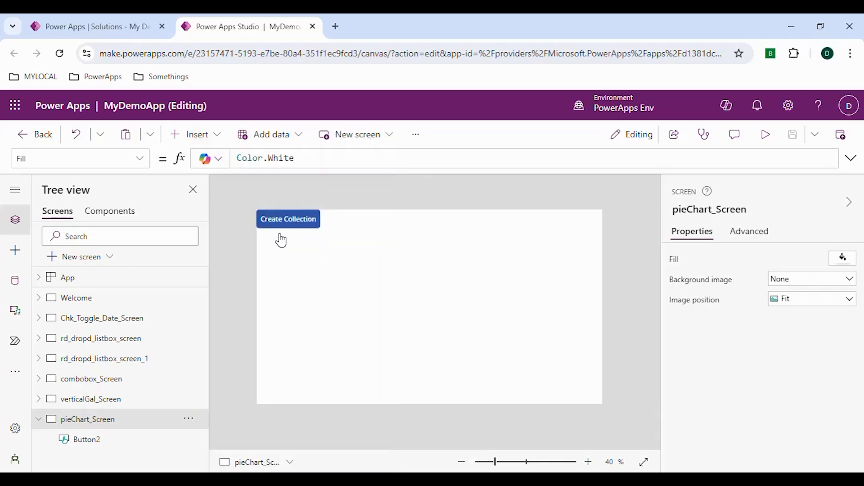
click(288, 219)
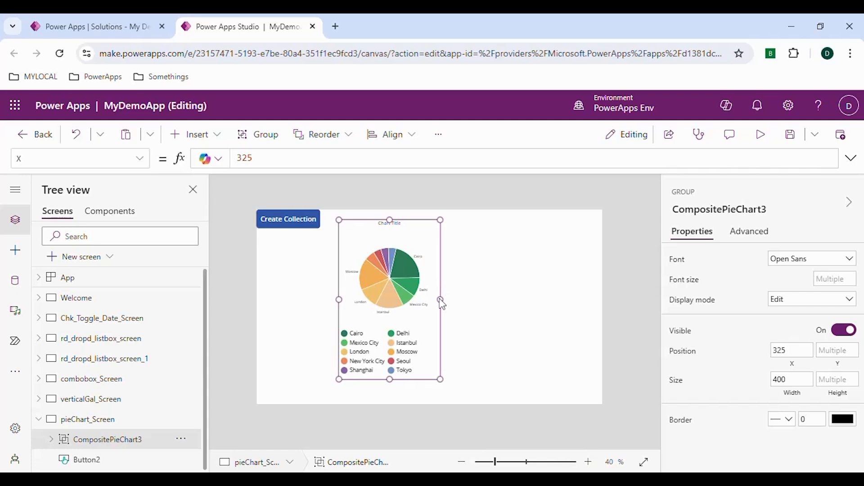
drag(441, 299, 521, 299)
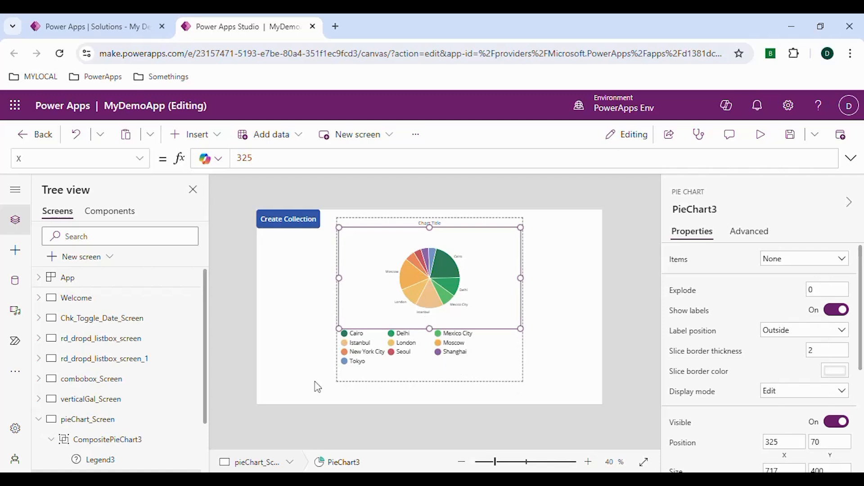
Inspect Legend3, PieChart3, Title5 and the group, ending with PieChart3 selected
scroll(down, 3)
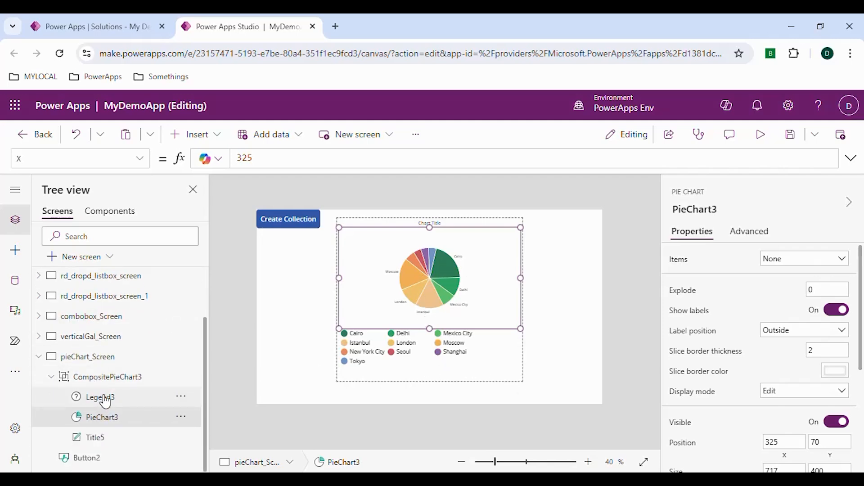
click(100, 397)
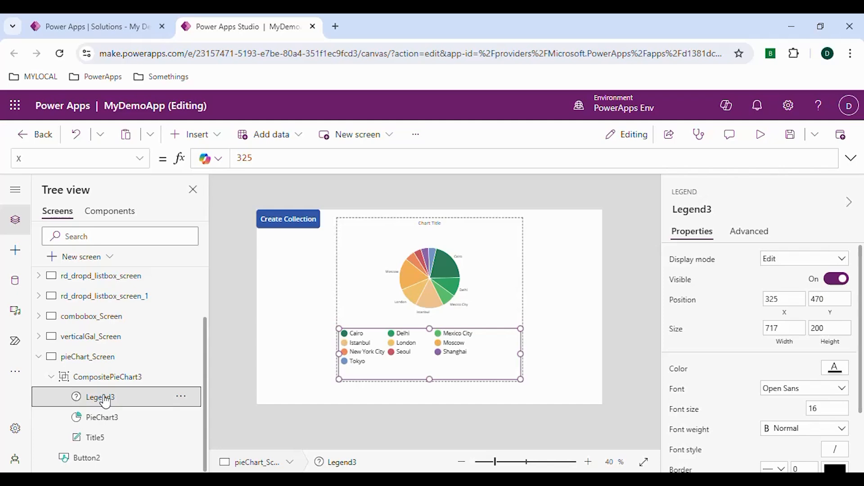
click(101, 417)
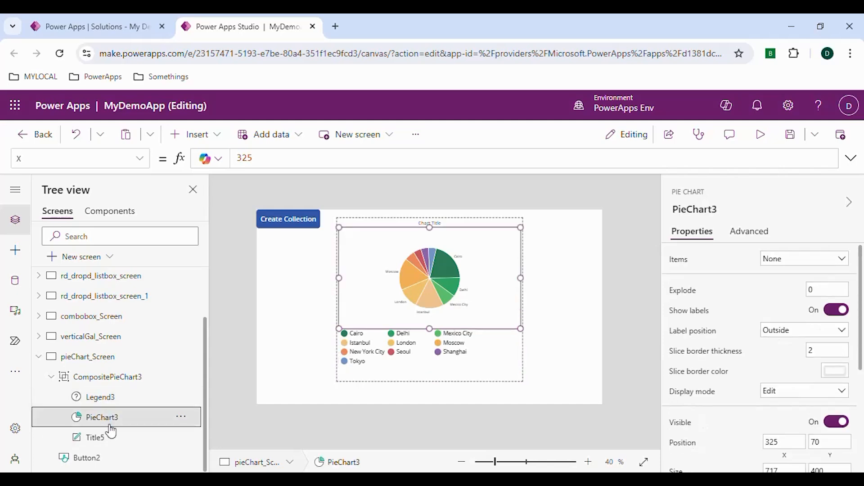
click(95, 437)
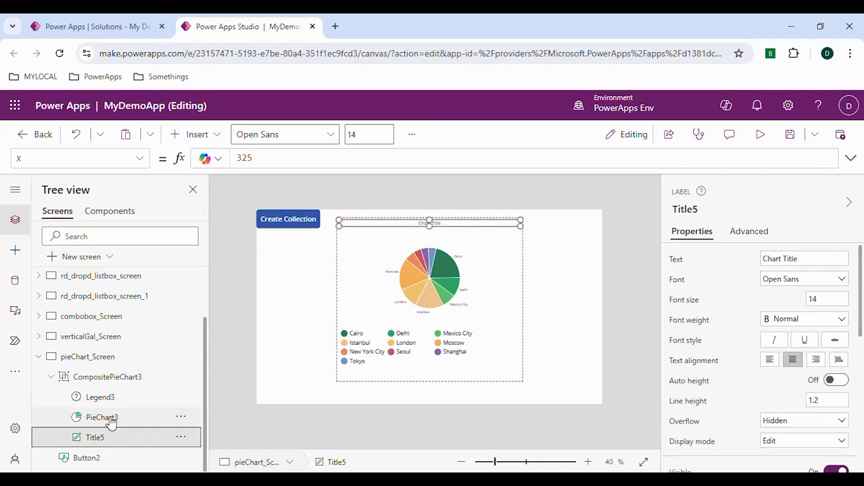
click(107, 376)
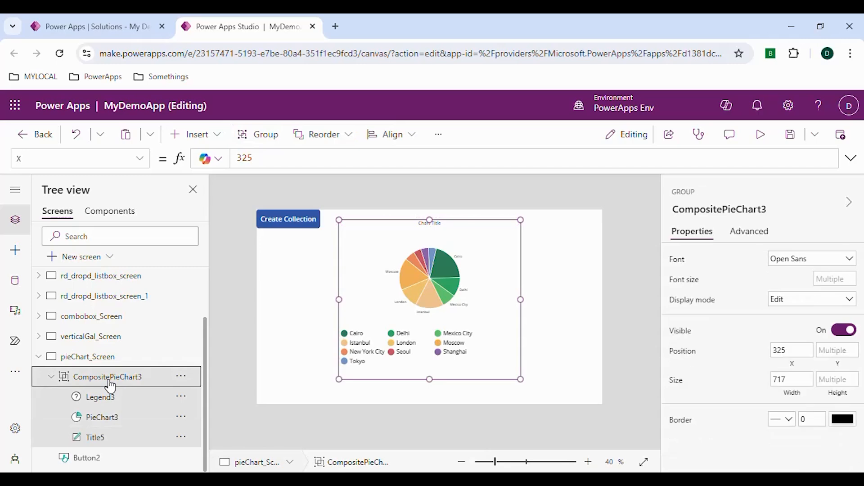
click(101, 417)
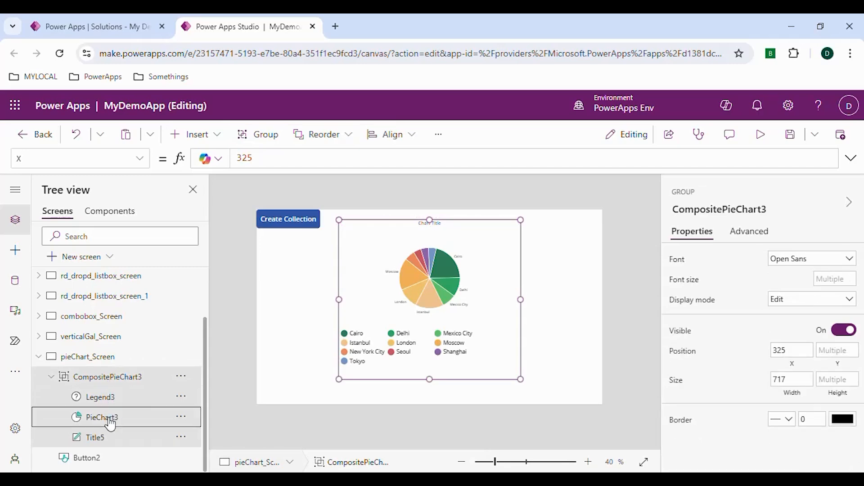
click(102, 417)
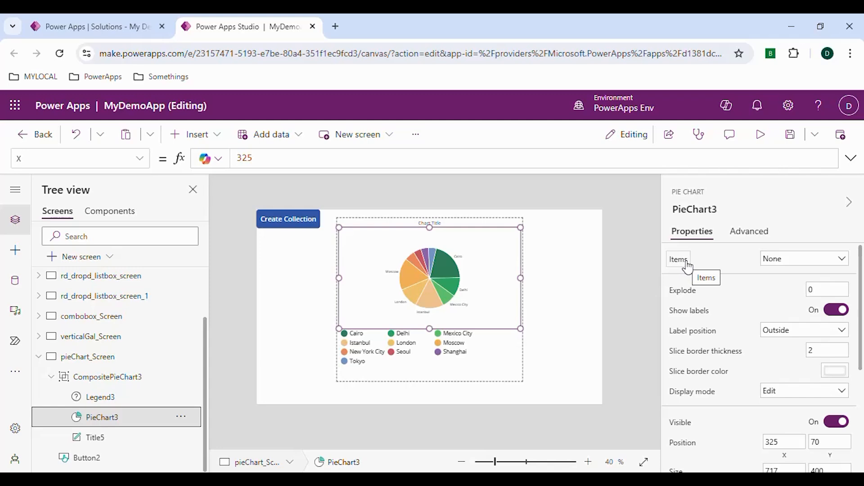
Replace PieChartSample with Animals in the chart's Items and zoom the canvas to 60%
text(PieChartSample)
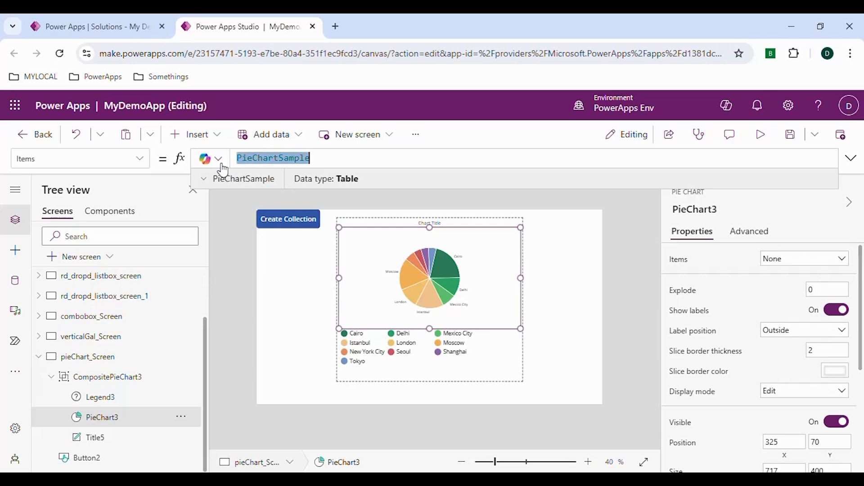
text(Anima)
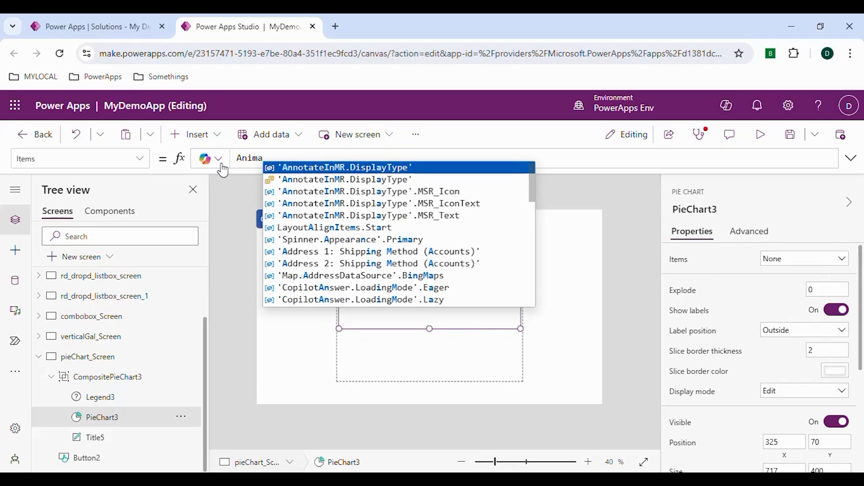
text(ls)
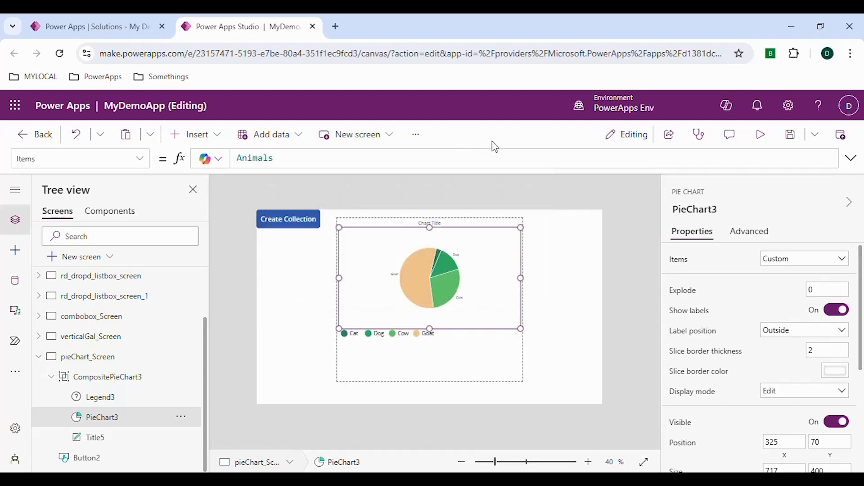
mouse_move(456, 281)
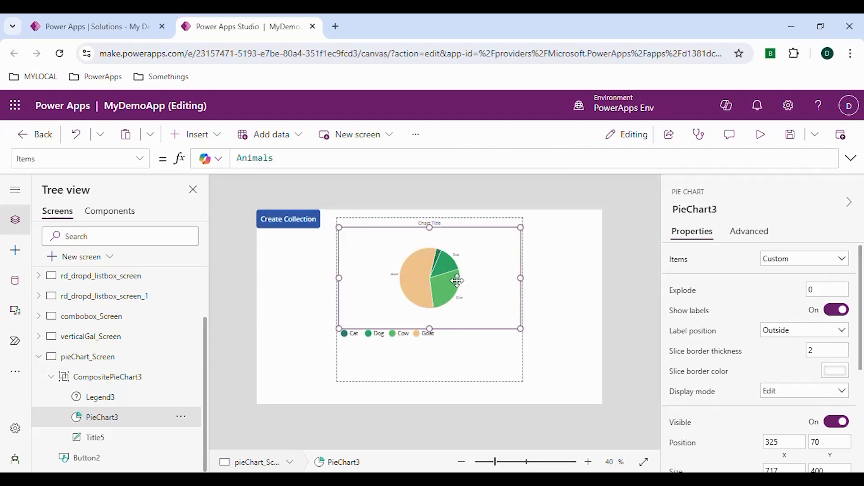
click(588, 462)
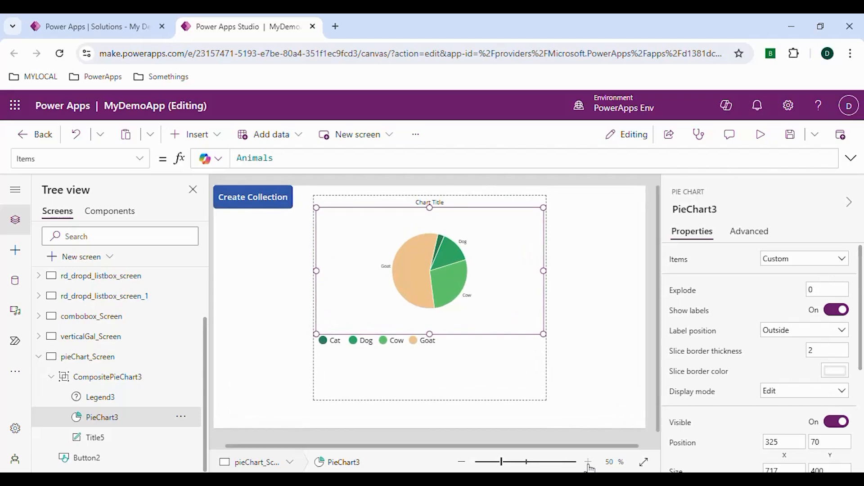
click(588, 462)
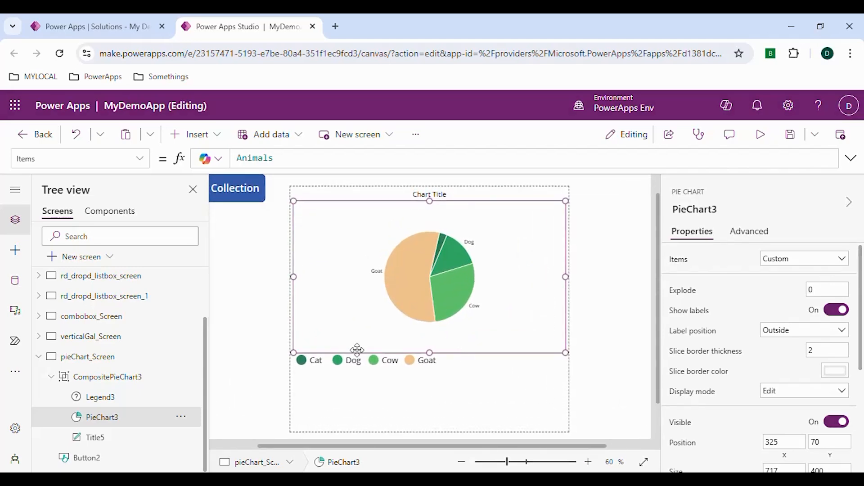
mouse_move(342, 375)
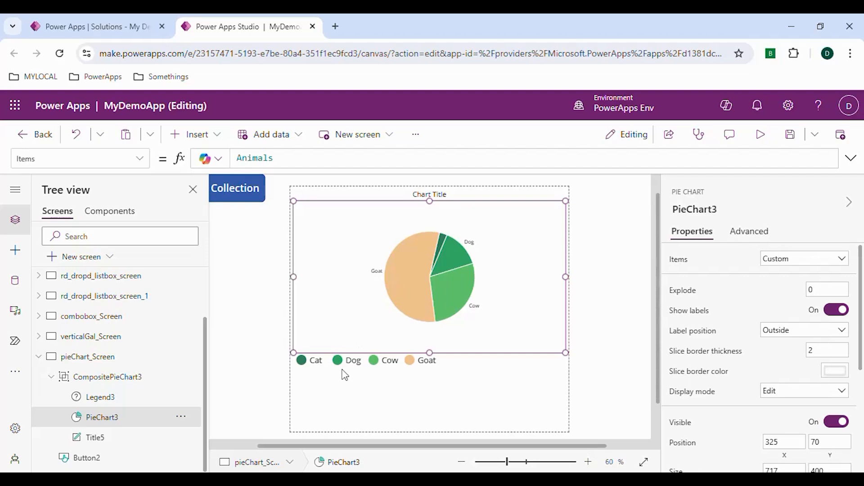
mouse_move(317, 368)
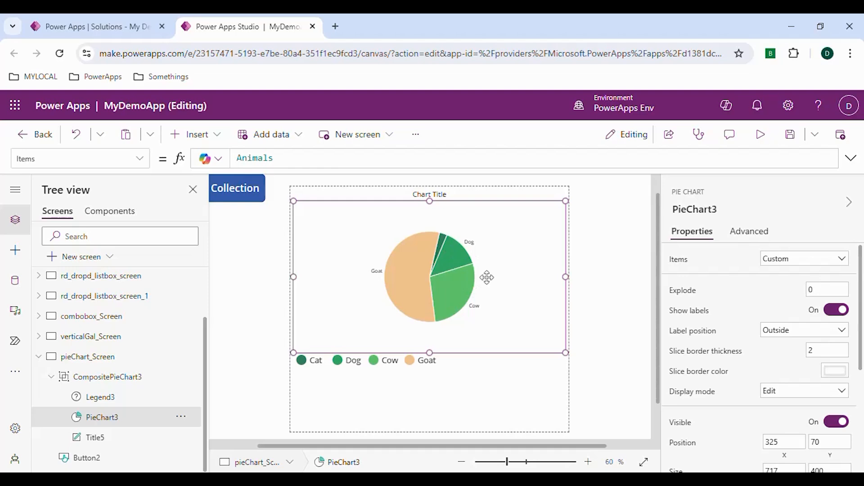
mouse_move(390, 276)
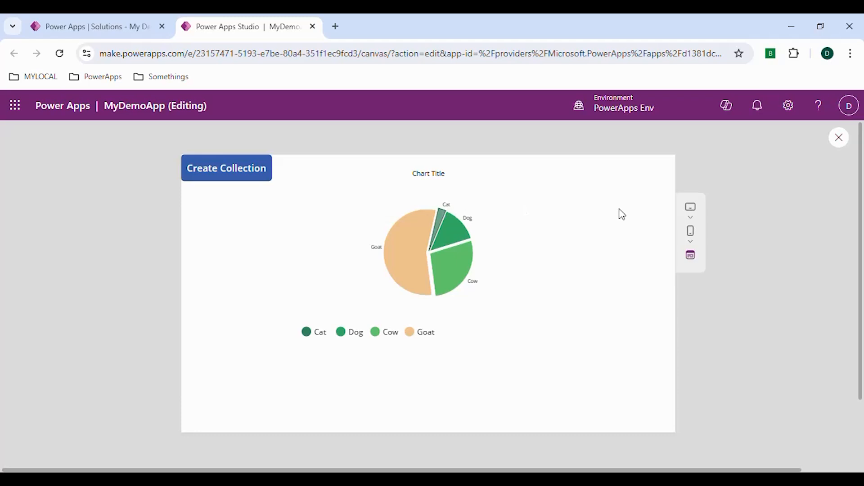
mouse_move(656, 269)
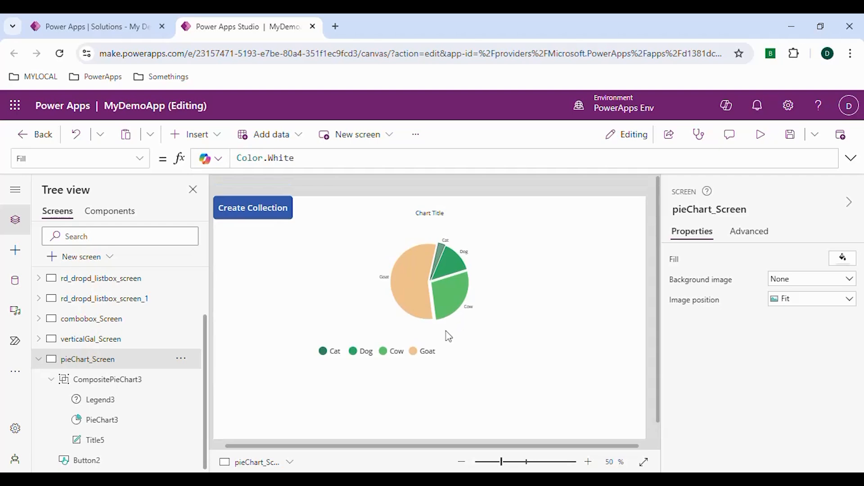
mouse_move(151, 370)
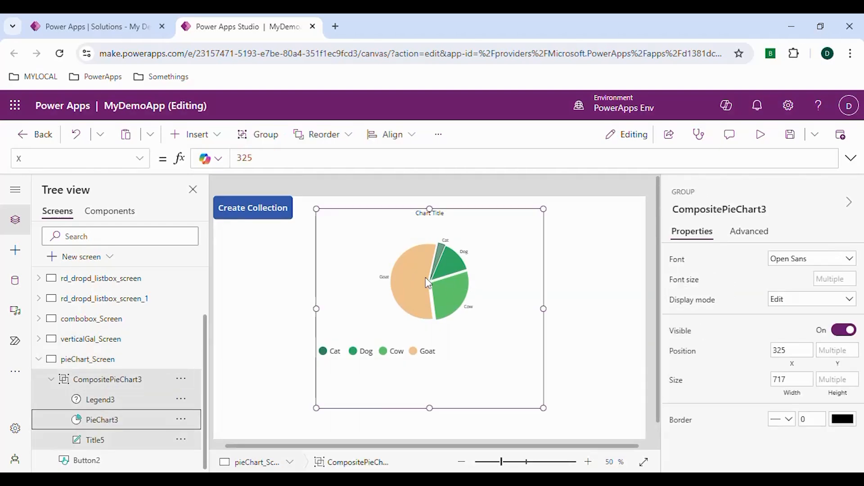
In PieChart3's Advanced properties verify Items Animals, Labels Animal and Series Count
click(102, 420)
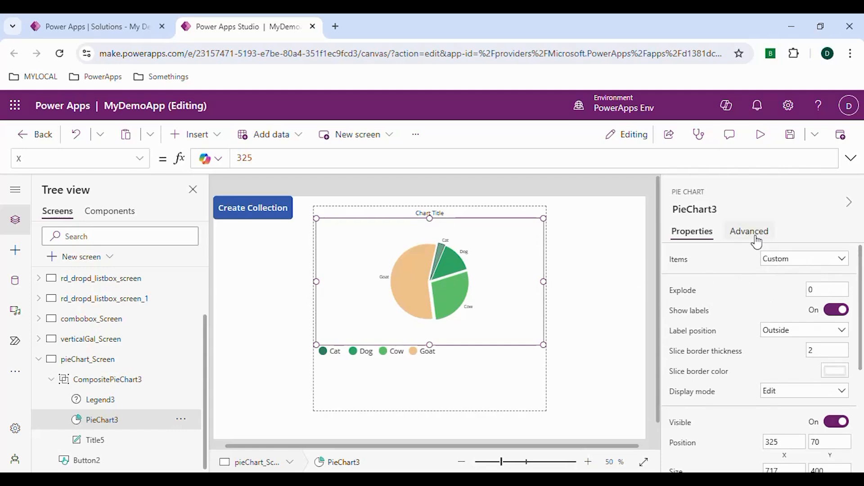
click(748, 231)
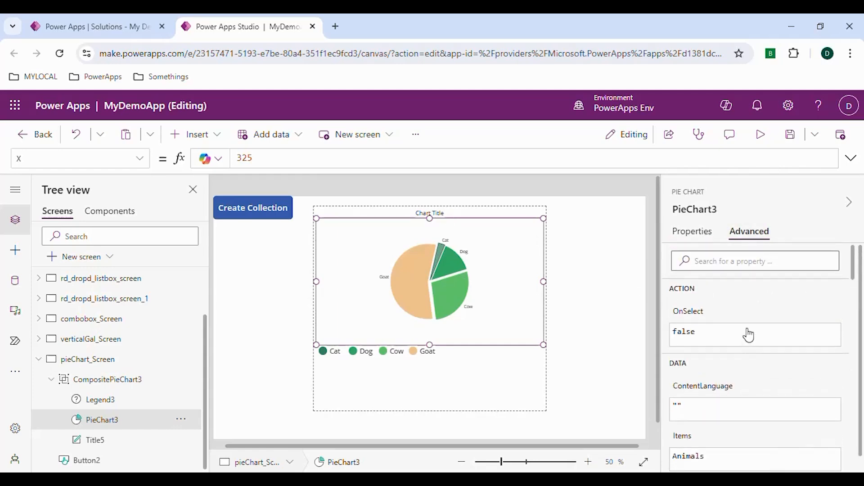
scroll(down, 3)
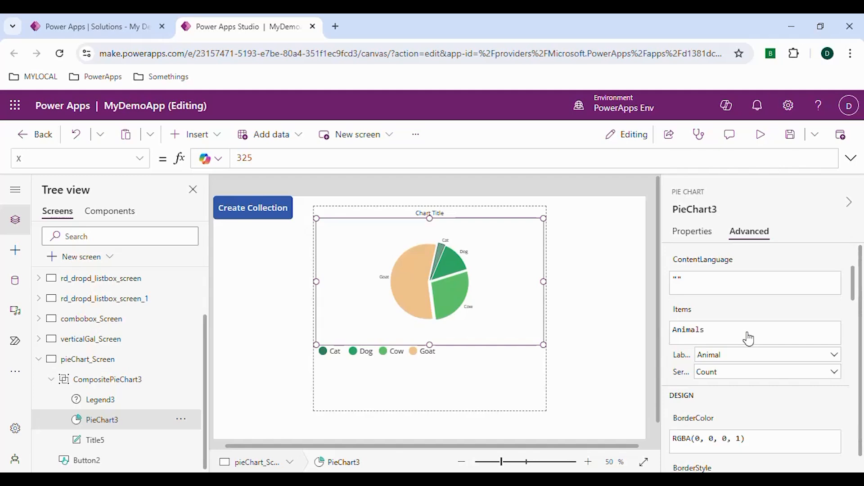
mouse_move(744, 341)
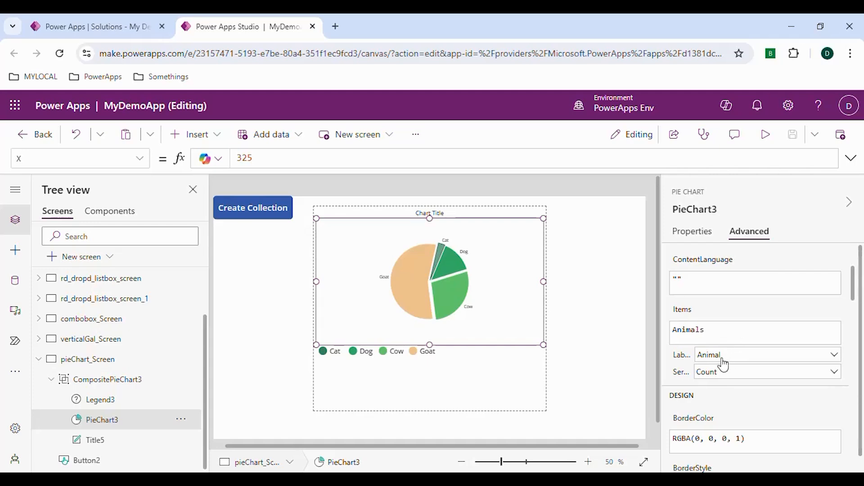
click(766, 355)
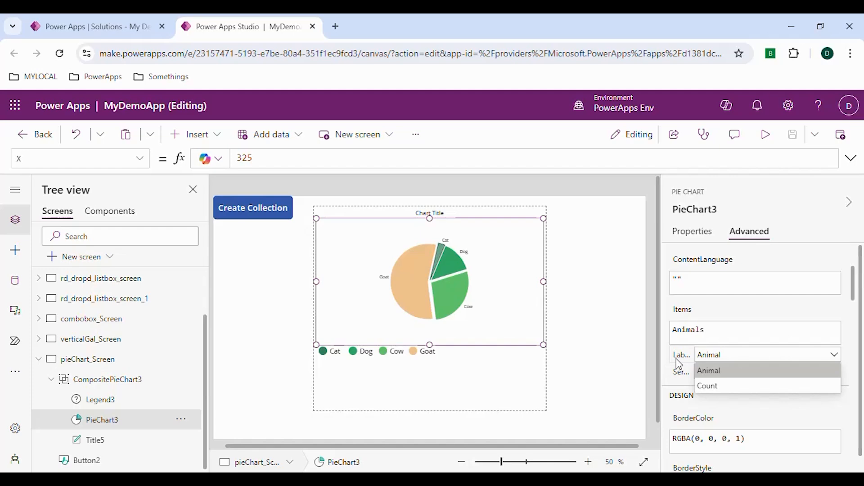
mouse_move(726, 358)
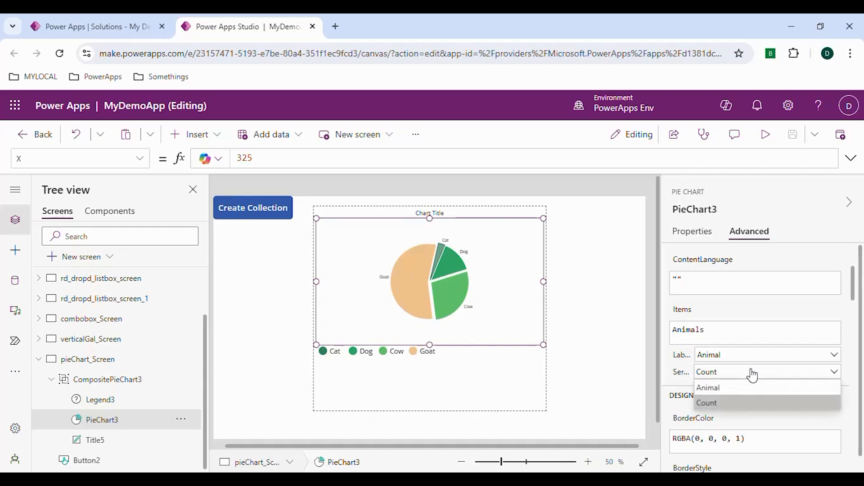
click(706, 403)
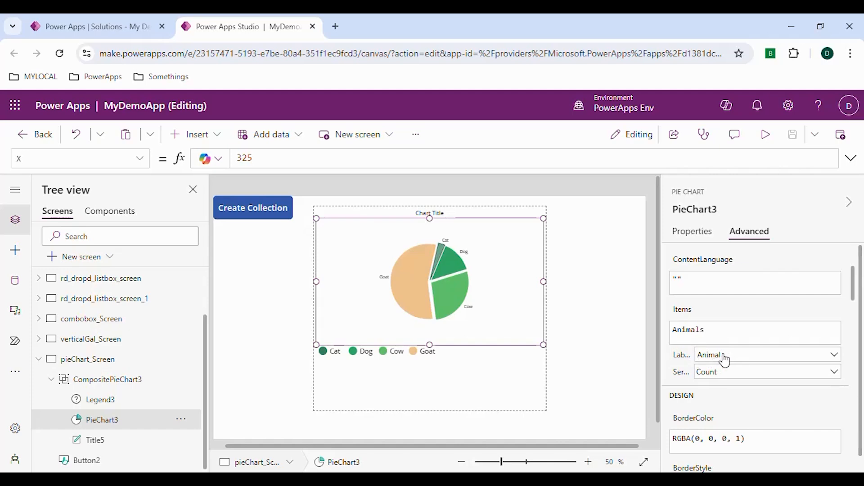
Scroll the Advanced properties to ItemColorSet and begin editing its formula
scroll(down, 3)
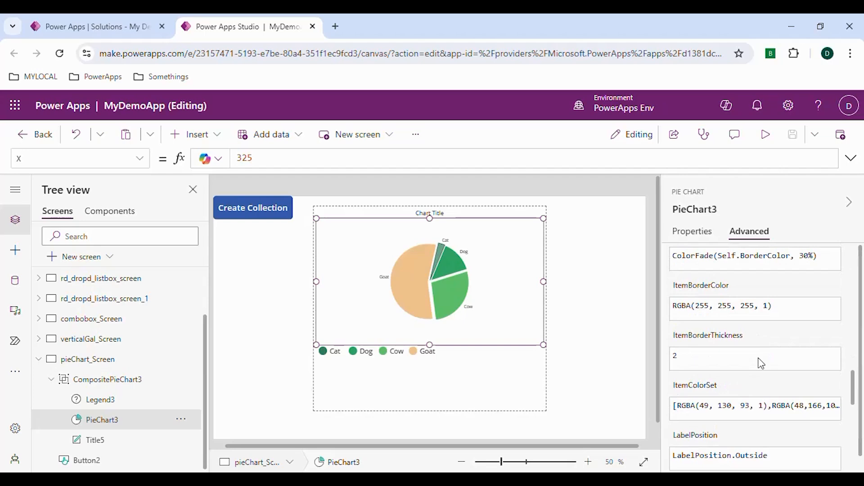
scroll(down, 3)
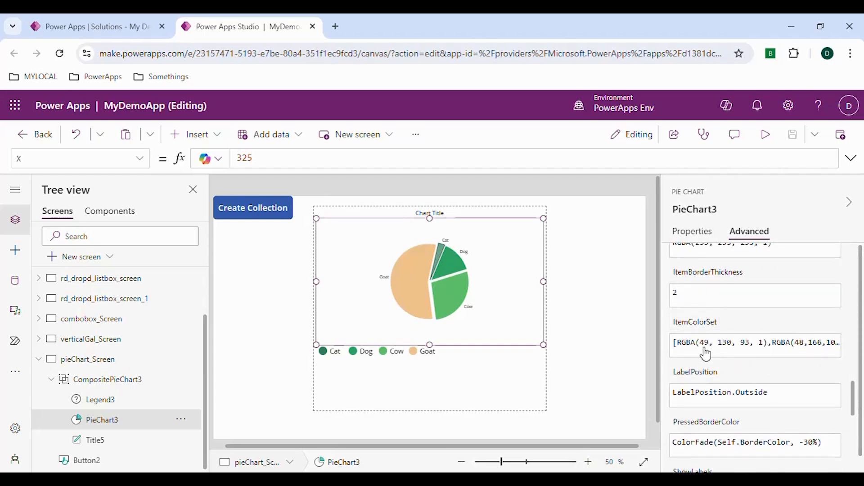
mouse_move(709, 351)
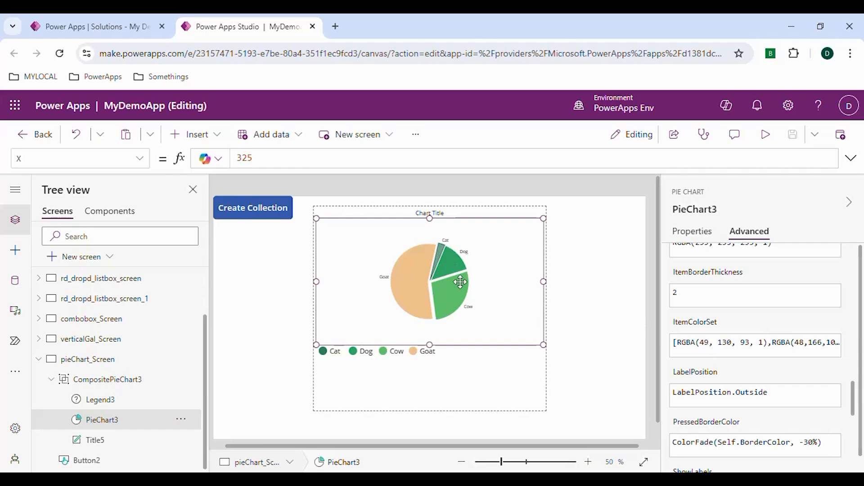
mouse_move(716, 348)
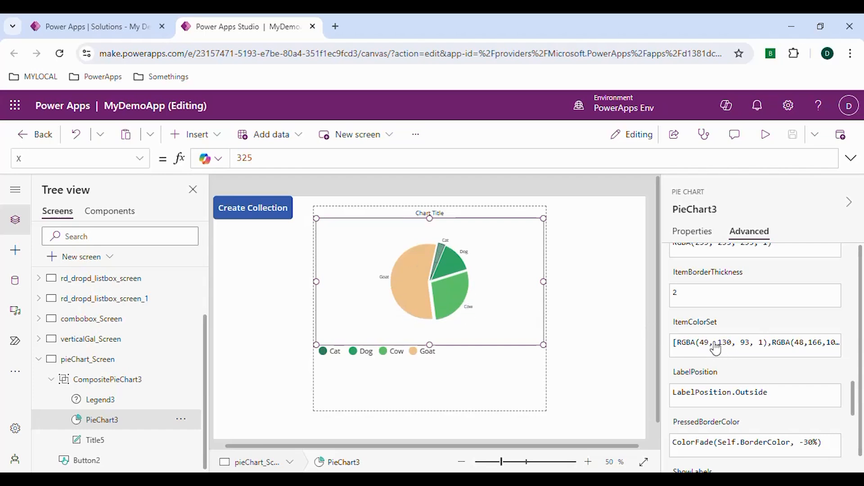
click(756, 343)
text([)
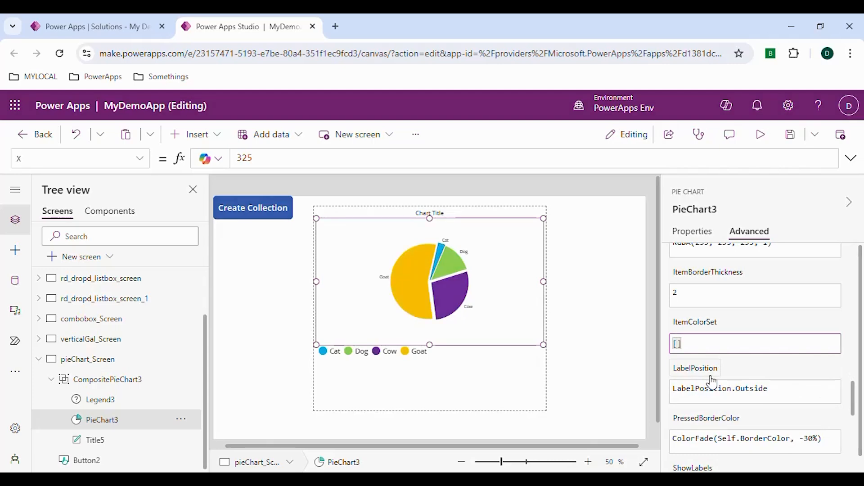
Enter [Red, Green, Blcack, Purple] as ItemColorSet, which is flagged invalid, then reopen it to fix
text(Red)
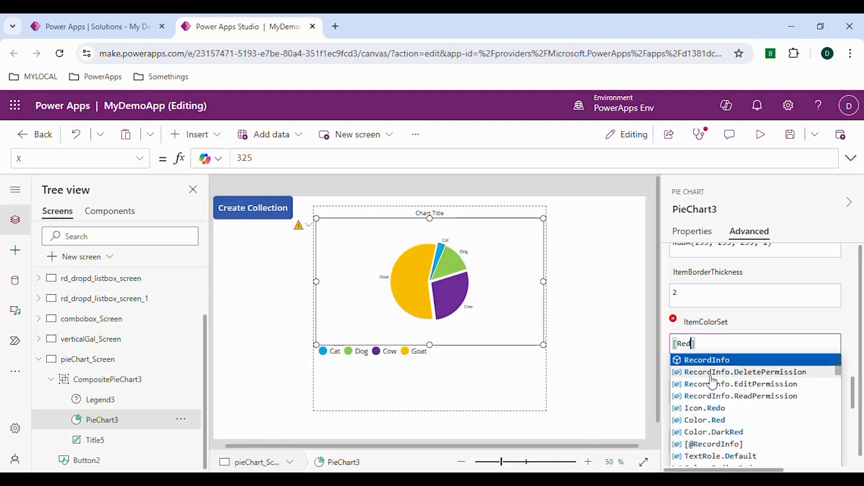
text(, Green, W)
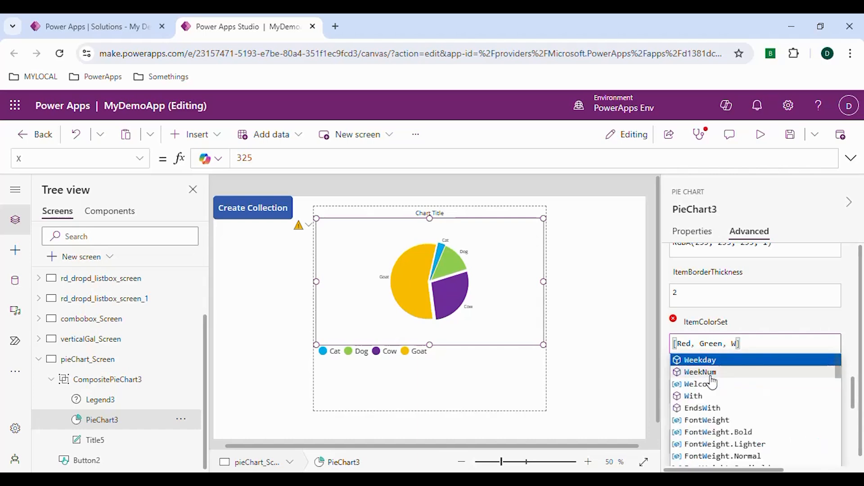
text(Blc)
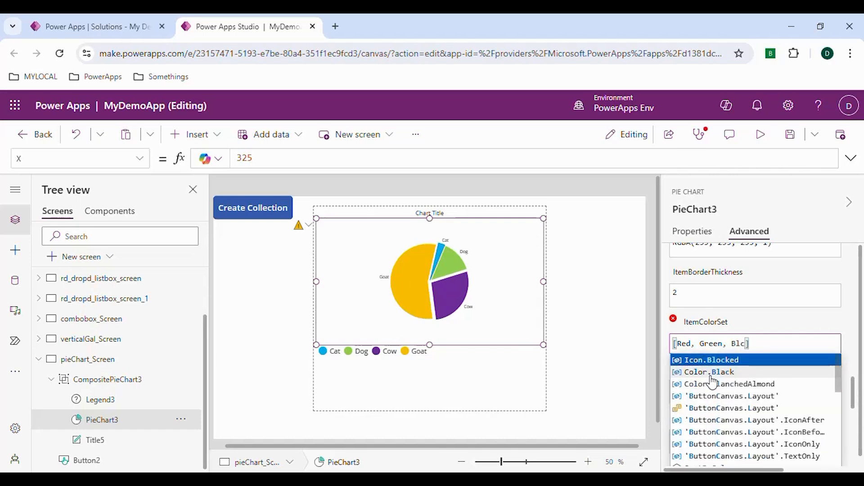
text(ack)
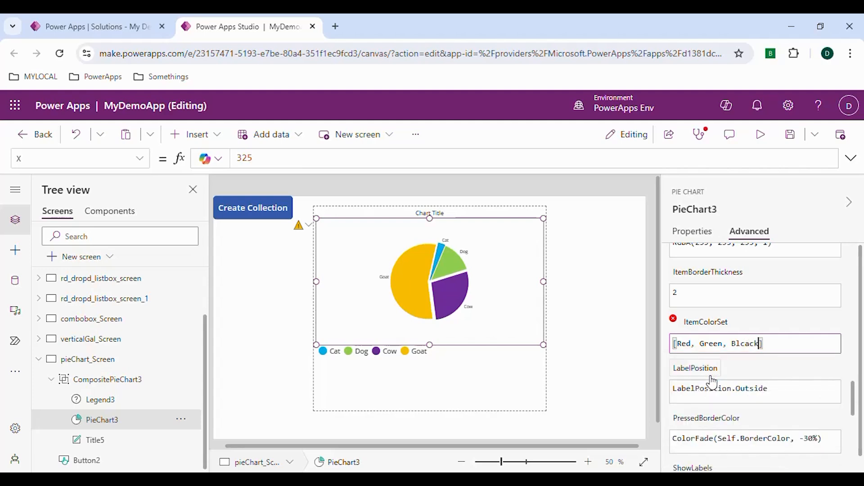
text(, Pur)
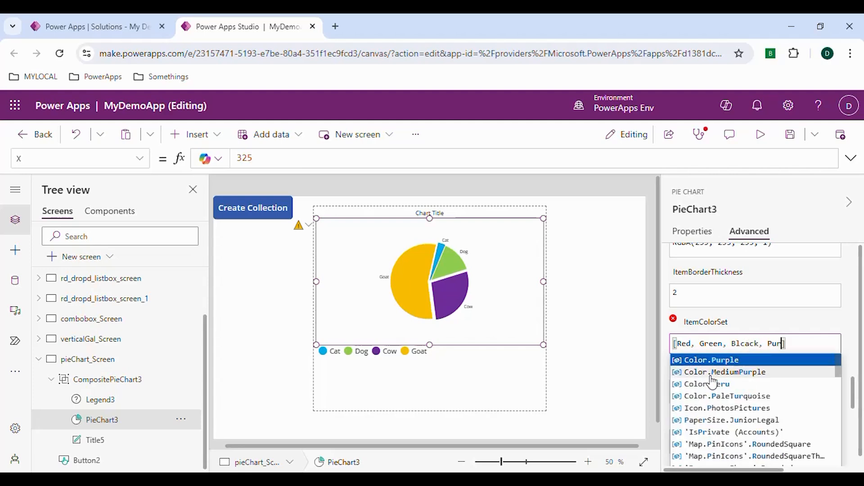
click(711, 359)
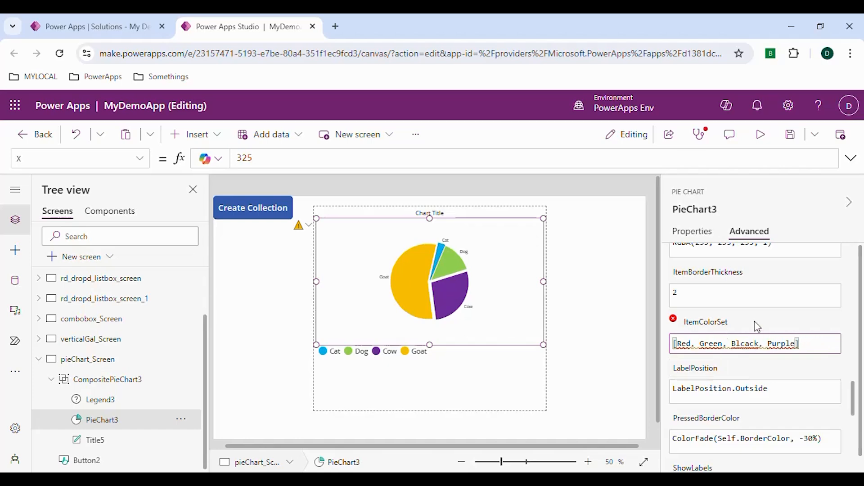
click(745, 343)
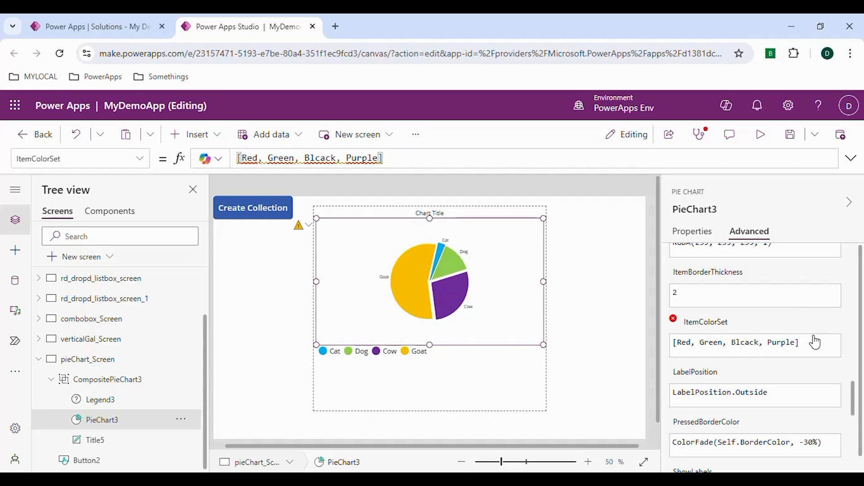
mouse_move(775, 356)
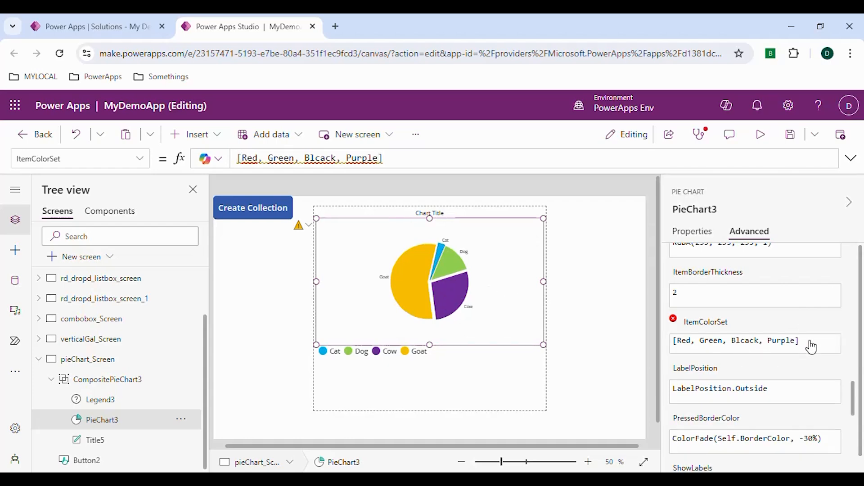
click(736, 343)
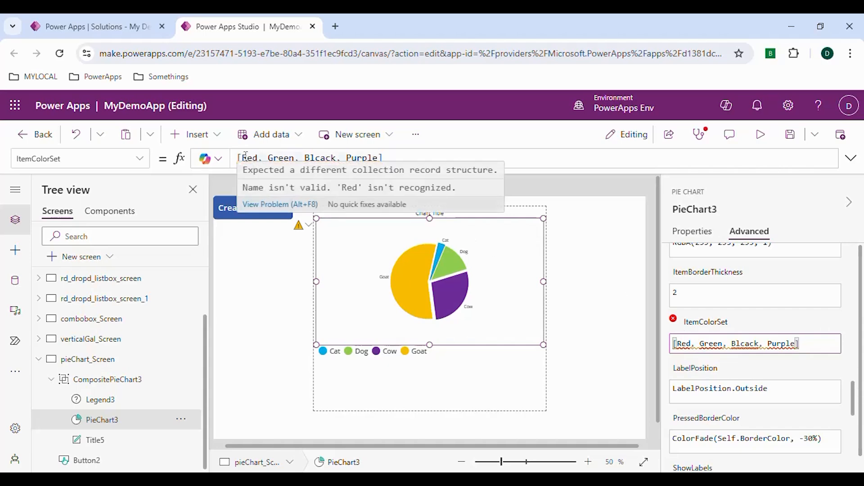
Set ItemColorSet to [Color.Red, Color.Green, Color.Black, Color.Purple] and preview the app
text([Color.Red, Color.Green, Color.Black, Color.Purple])
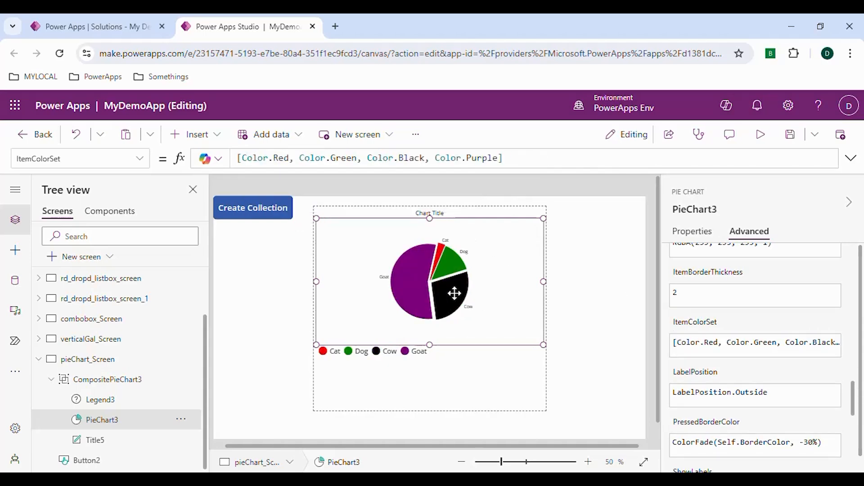
mouse_move(760, 134)
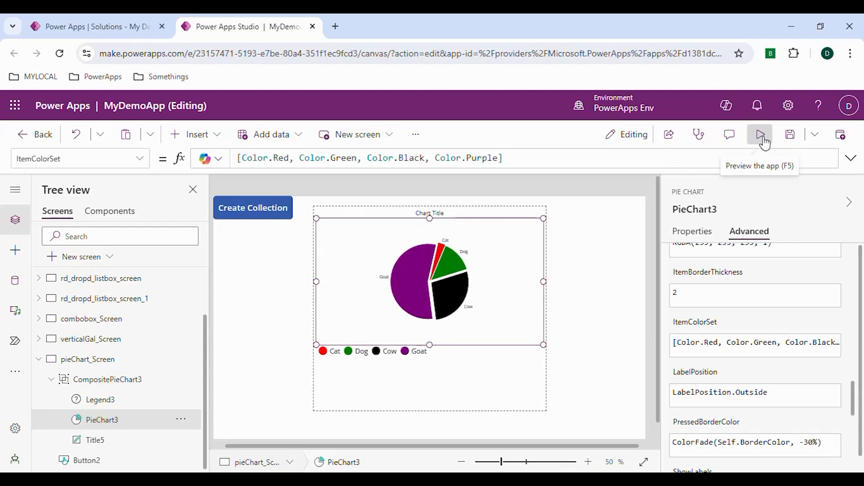
click(760, 134)
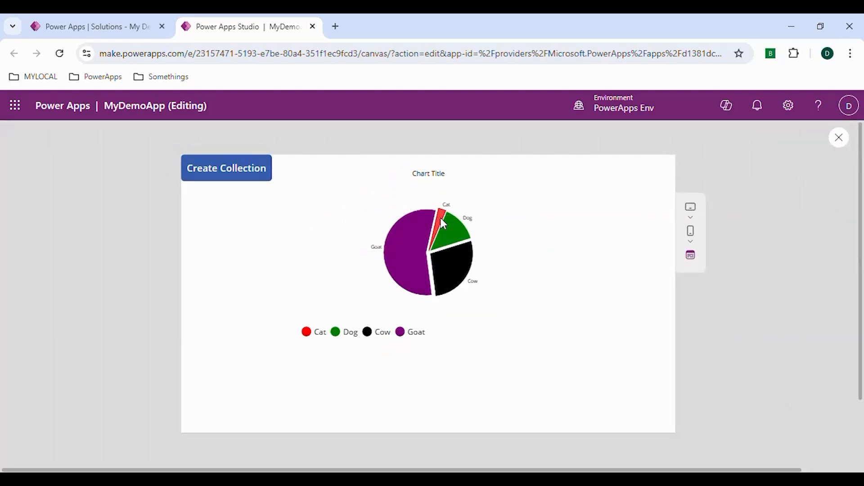
mouse_move(610, 239)
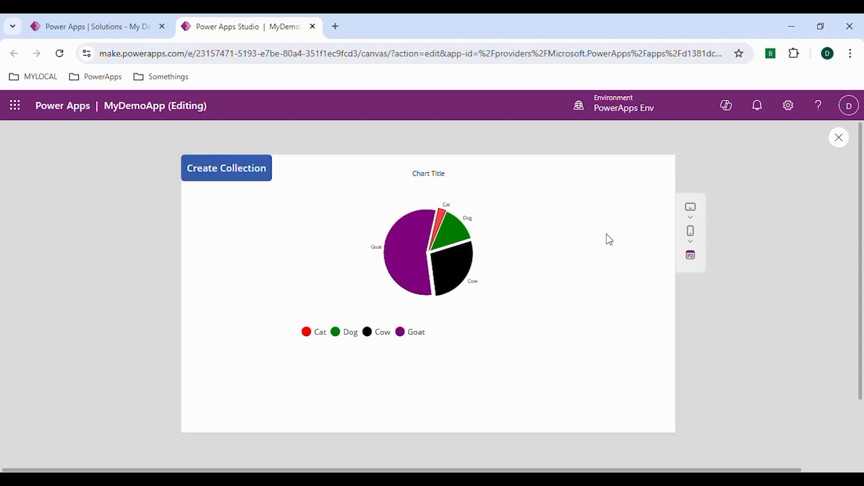
Exit preview and view the Animals collection's rows (Cat 100, Dog 500, Cow 1000, Goat 2000) in Variables
click(838, 137)
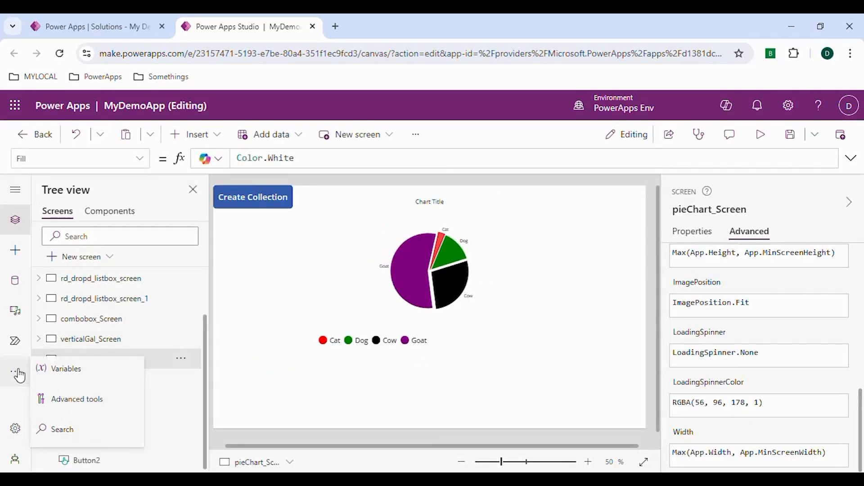
click(66, 368)
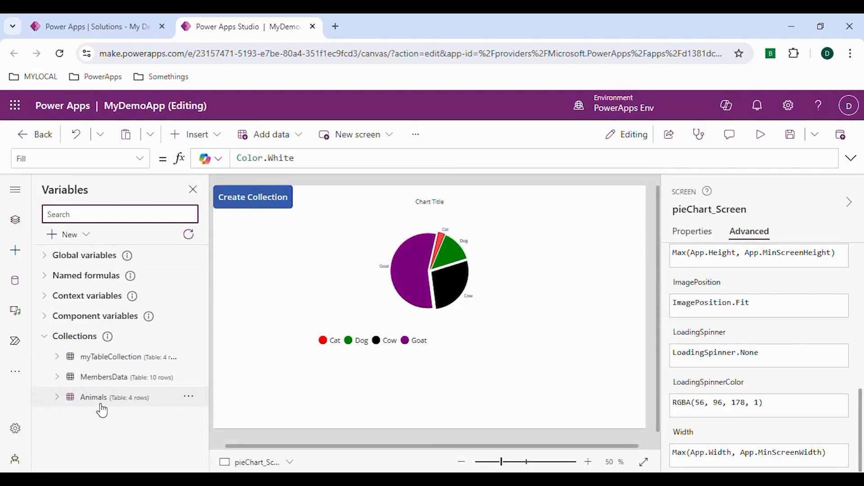
click(188, 396)
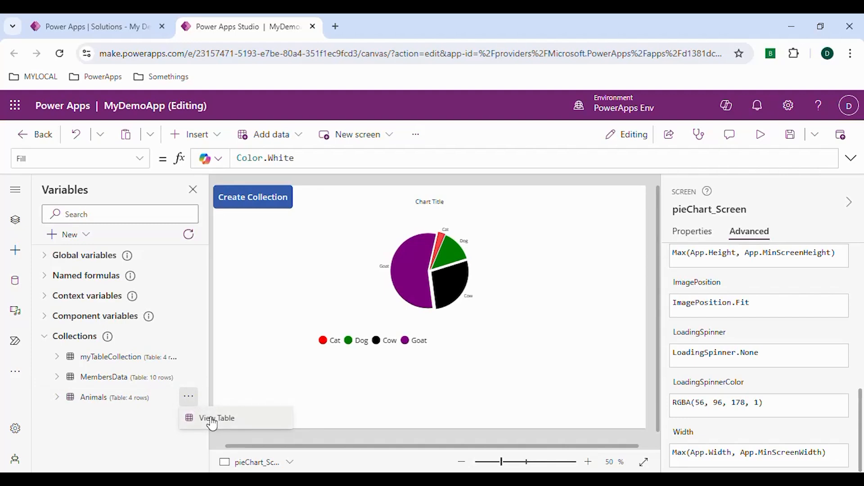
click(216, 417)
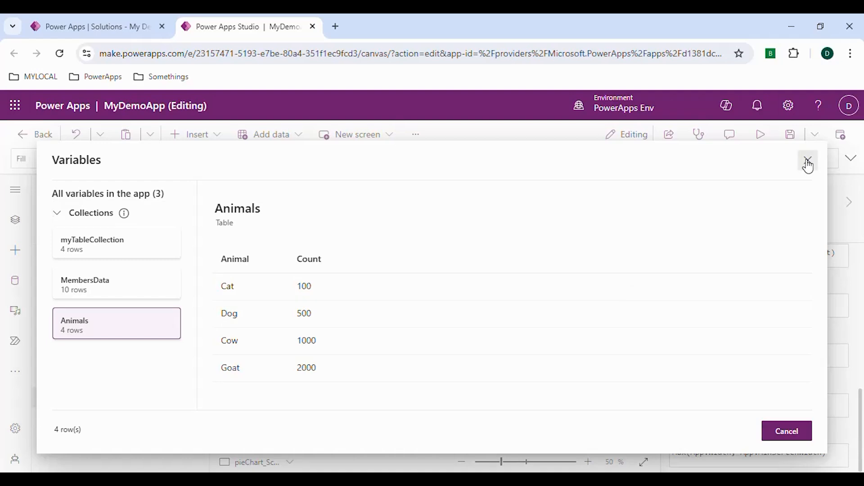
click(807, 163)
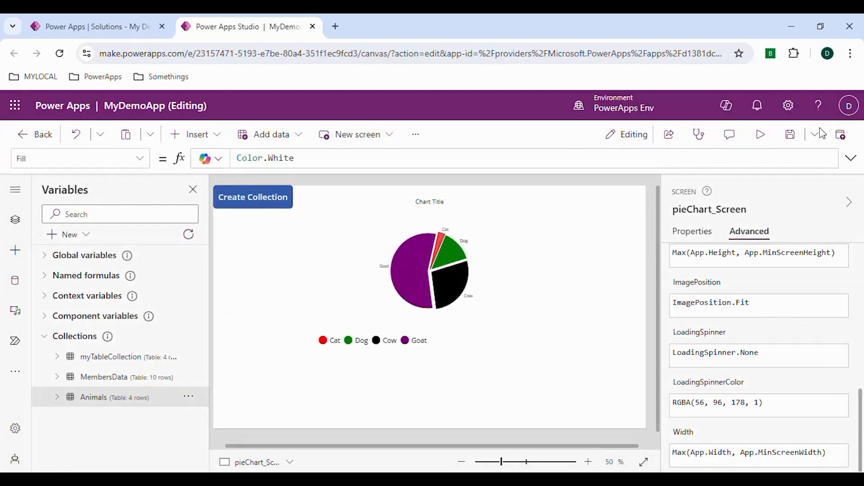
click(760, 134)
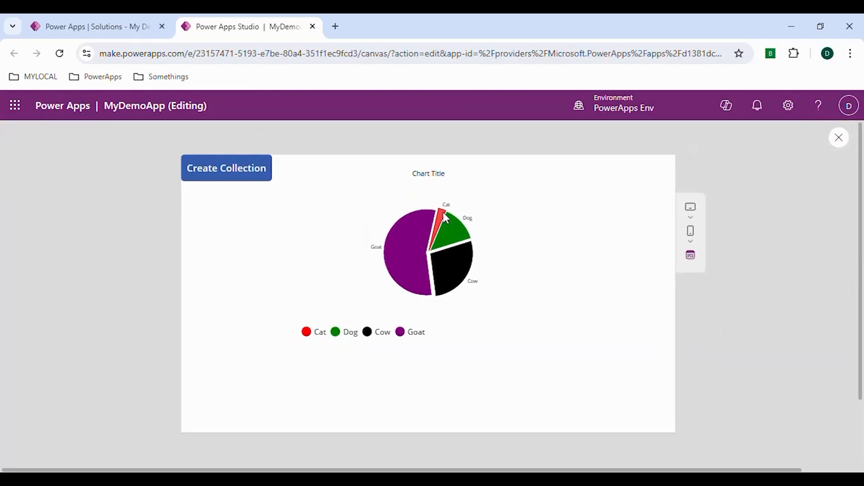
mouse_move(449, 248)
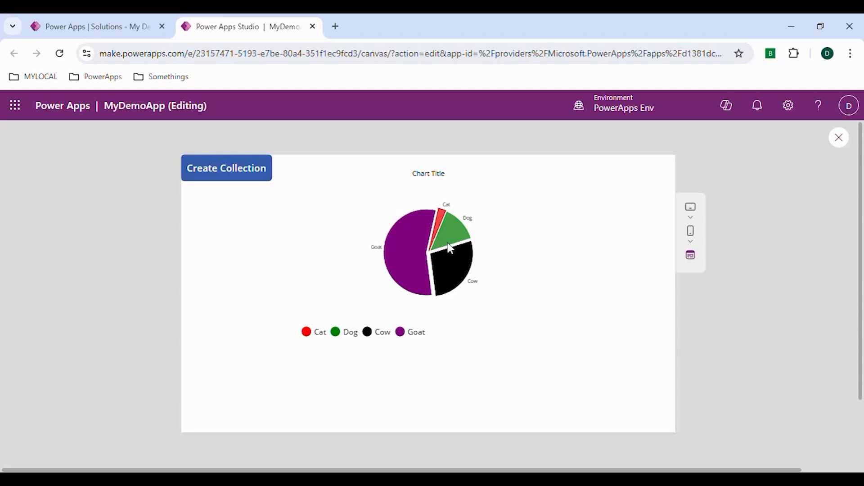
mouse_move(462, 237)
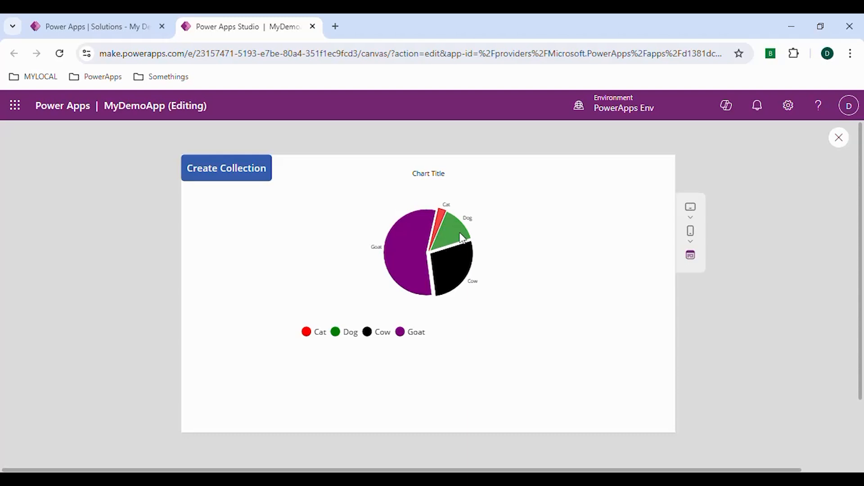
mouse_move(468, 270)
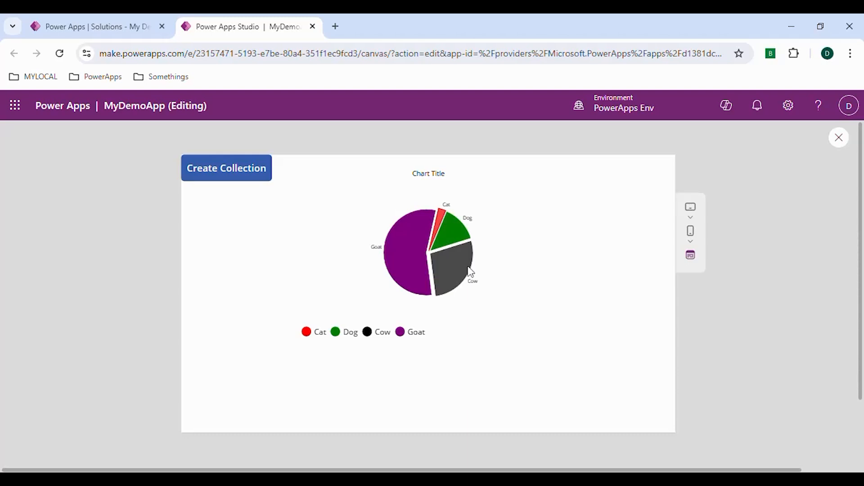
mouse_move(452, 278)
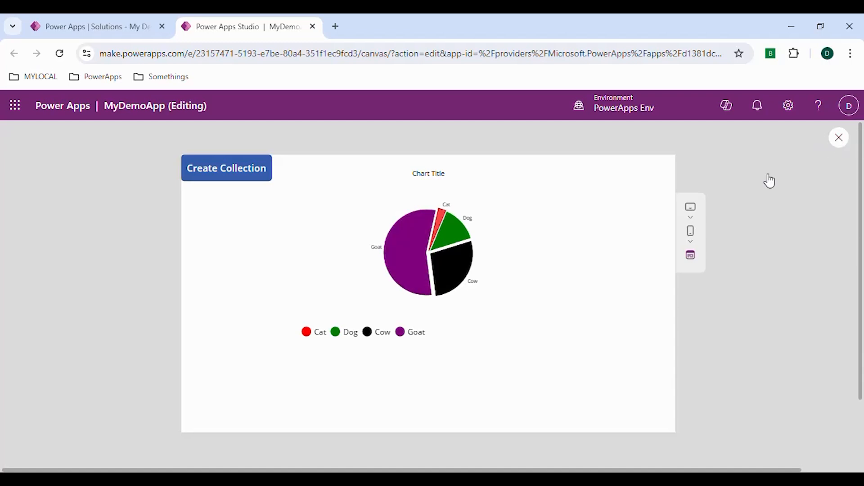
click(838, 137)
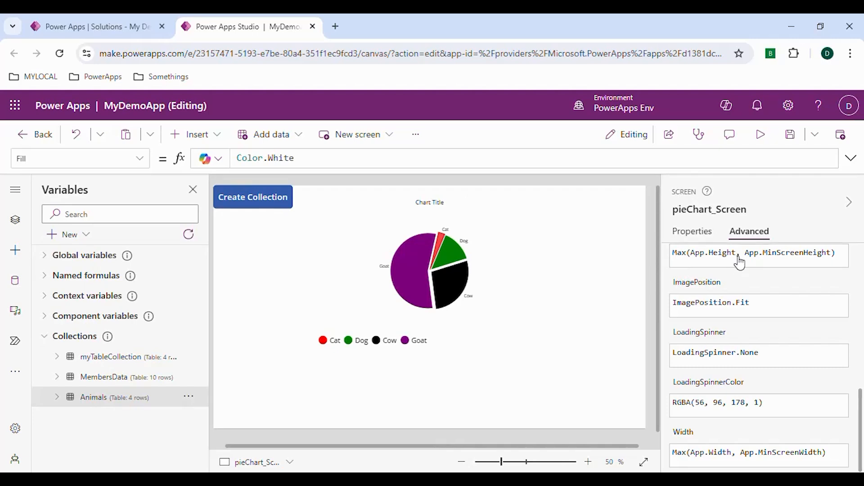
Select PieChart3 and append Color.Purple to its ItemColorSet so Goat gets its own colour
click(429, 276)
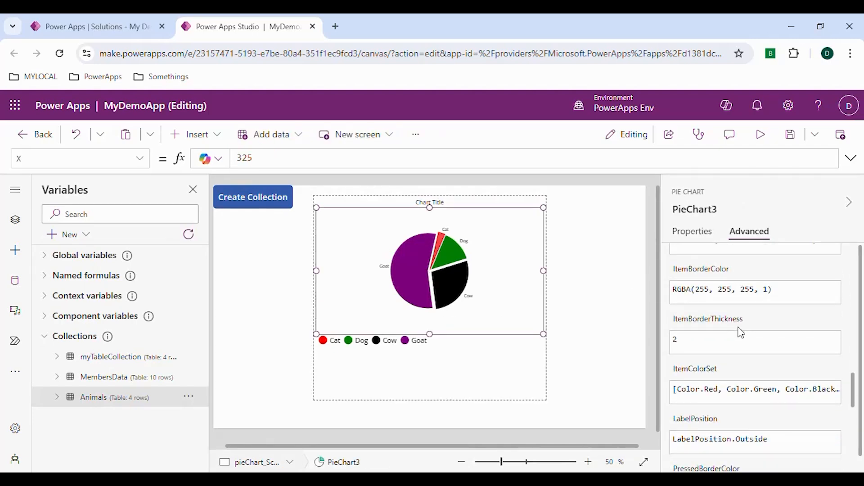
scroll(down, 3)
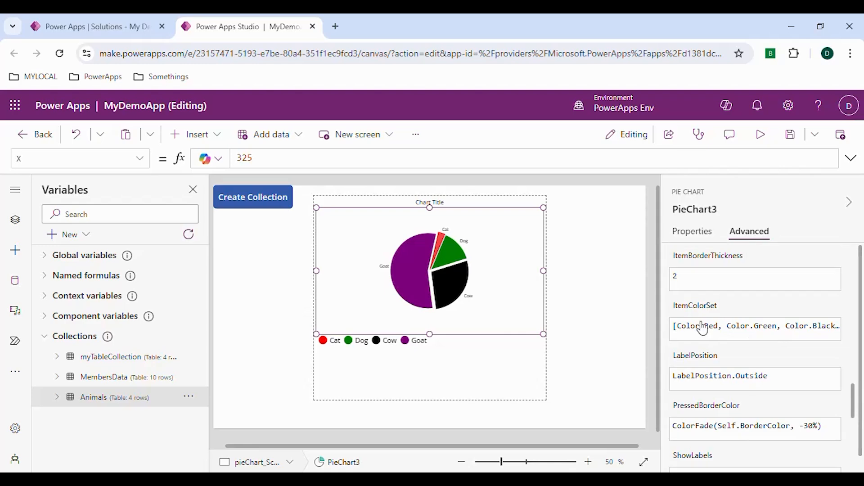
click(755, 326)
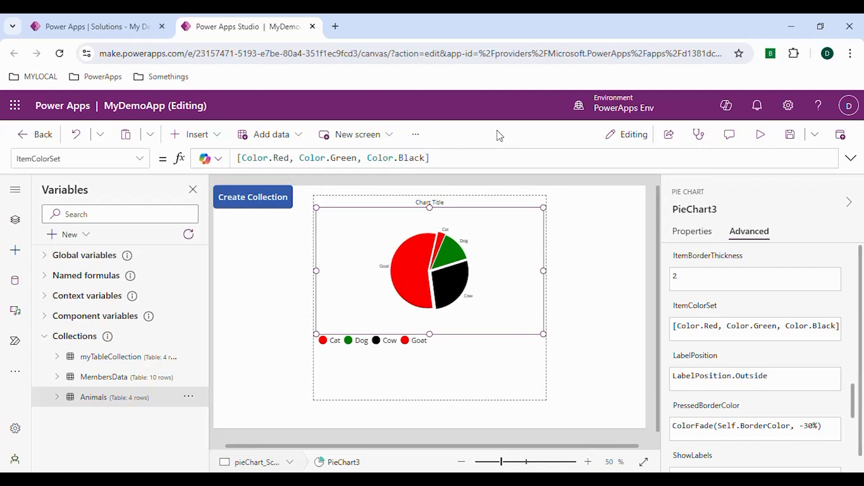
mouse_move(440, 242)
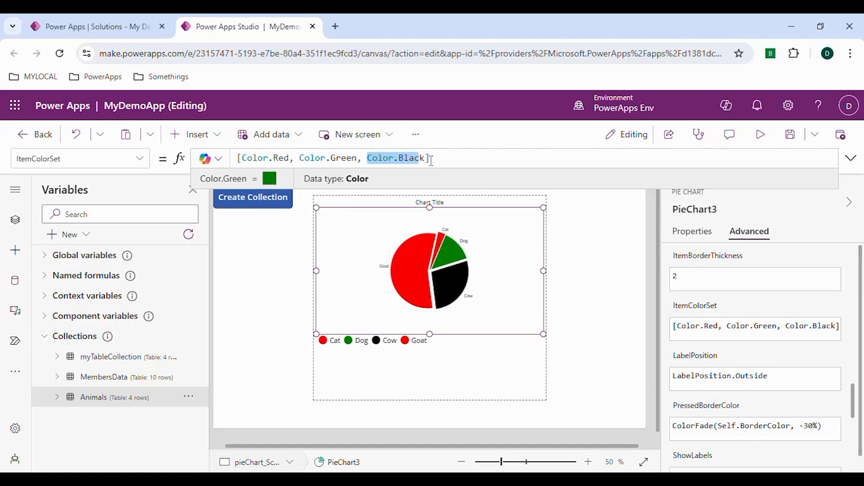
mouse_move(395, 158)
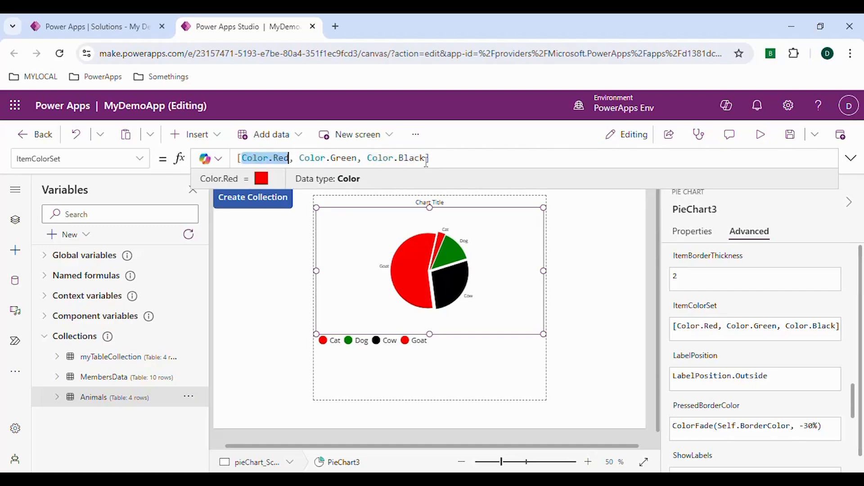
text(, Color.Purple)
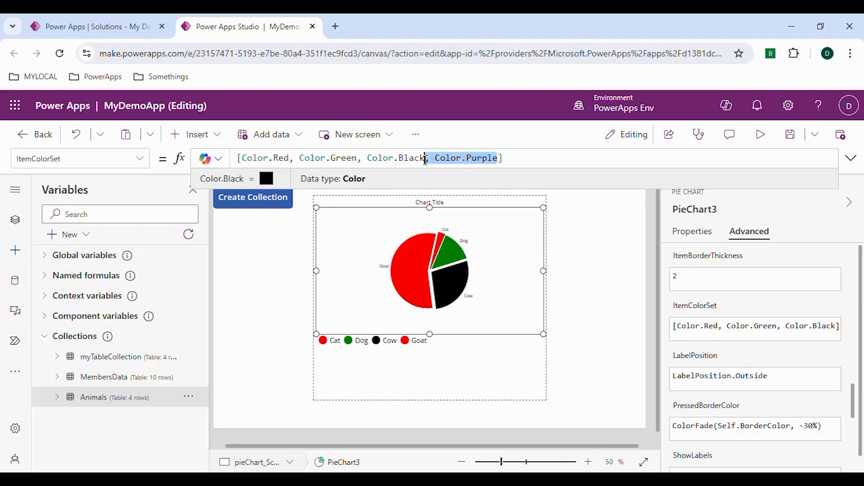
Set the pie chart's Explode property to 10 to pull the slices apart
click(692, 232)
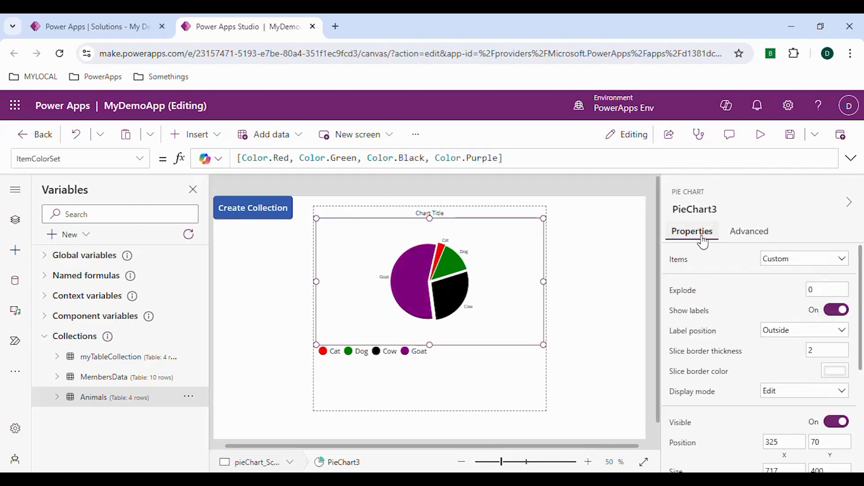
mouse_move(683, 291)
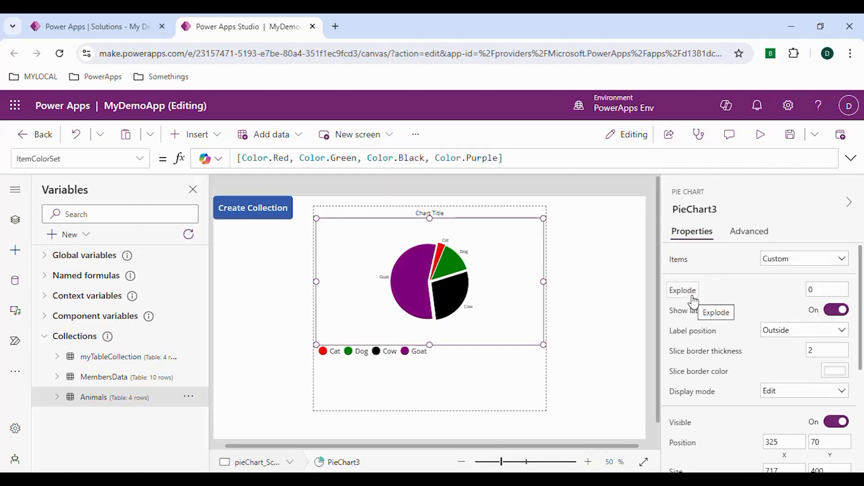
click(682, 291)
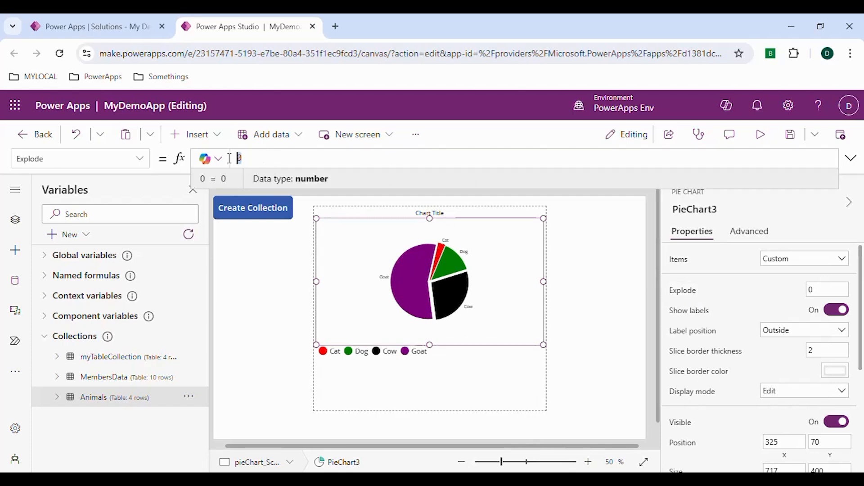
text(1)
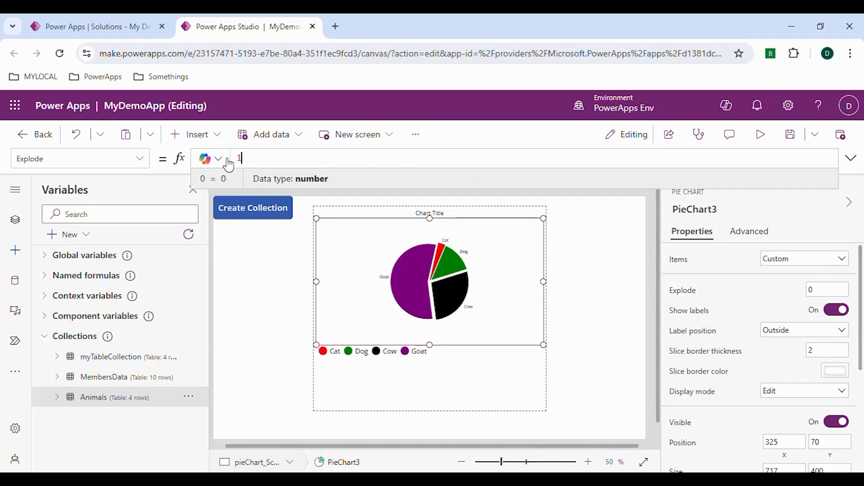
text(0)
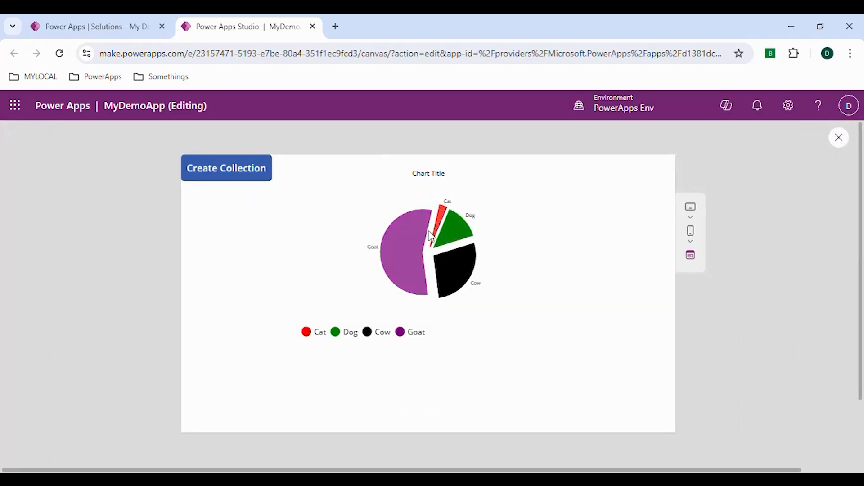
Close the preview, reselect PieChart3 from Tree view and clear the Explode value
click(838, 137)
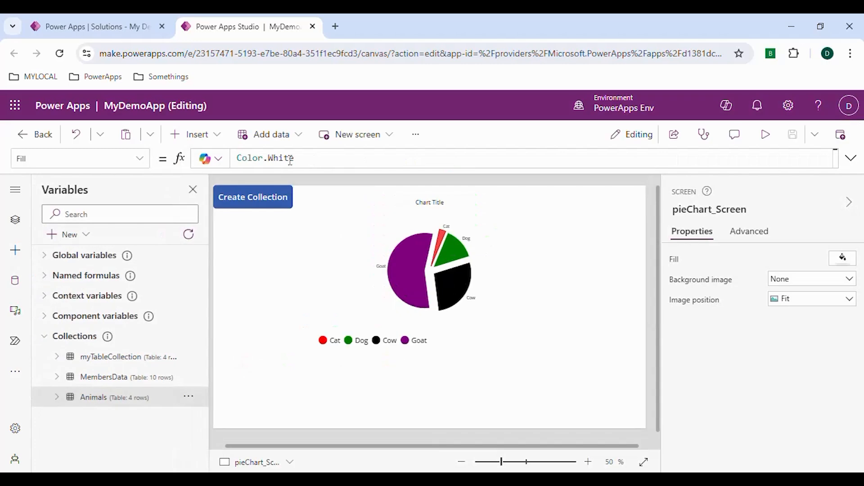
mouse_move(109, 384)
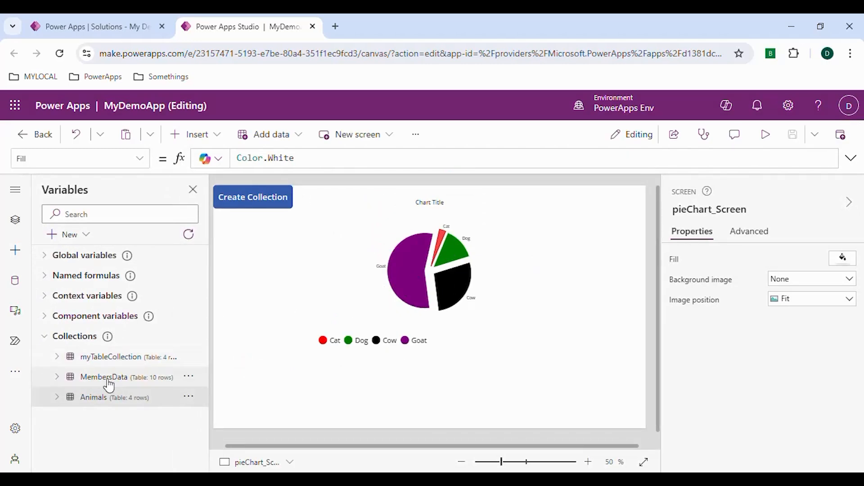
click(16, 220)
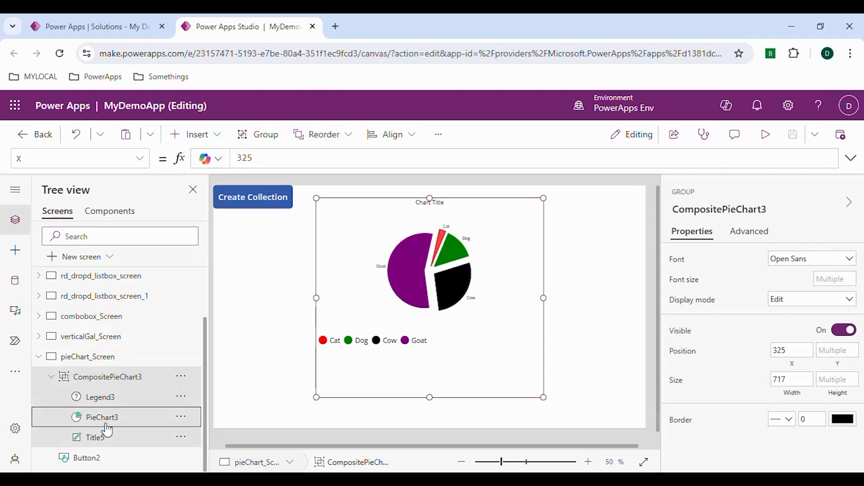
click(102, 417)
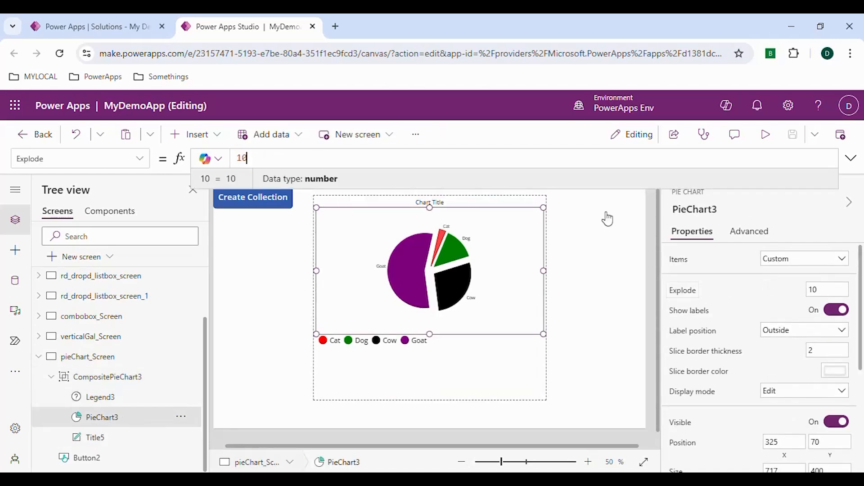
key(Backspace)
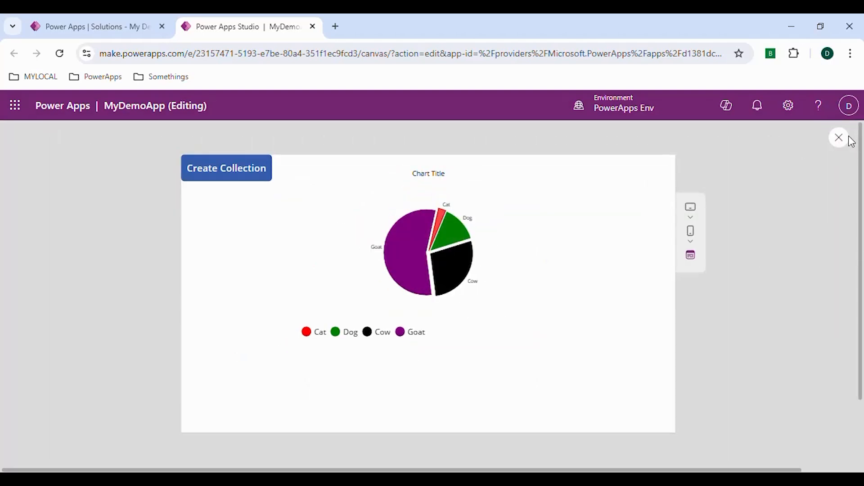
Reselect PieChart3, toggle Show labels off and on, and set the label font size to 20
click(838, 137)
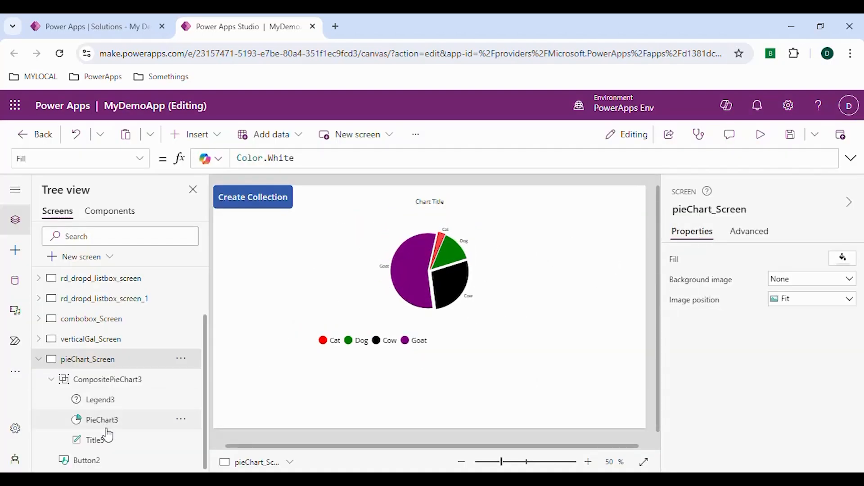
click(101, 420)
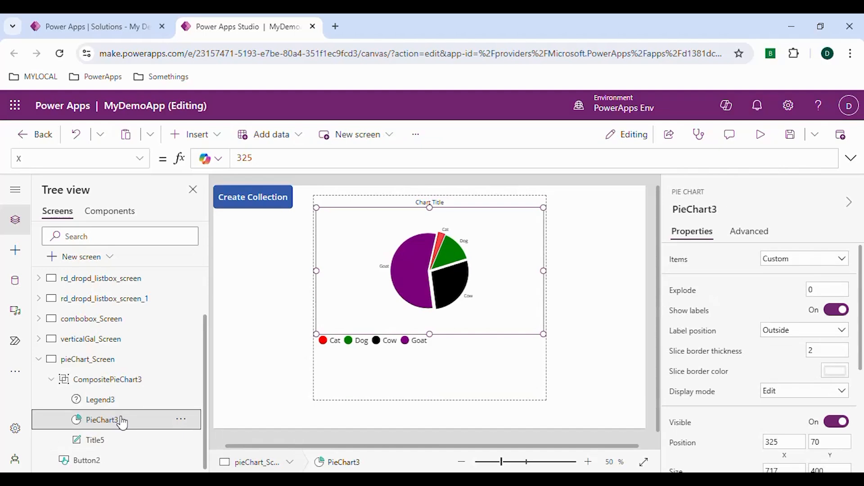
click(835, 309)
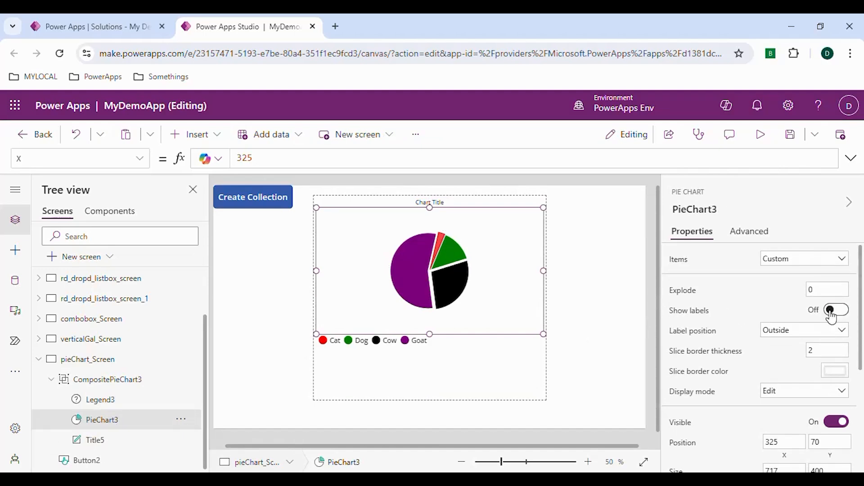
click(835, 310)
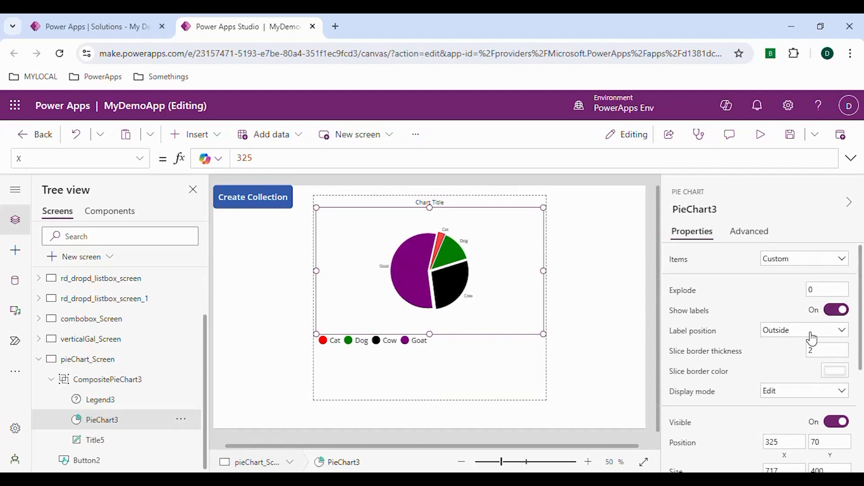
scroll(down, 3)
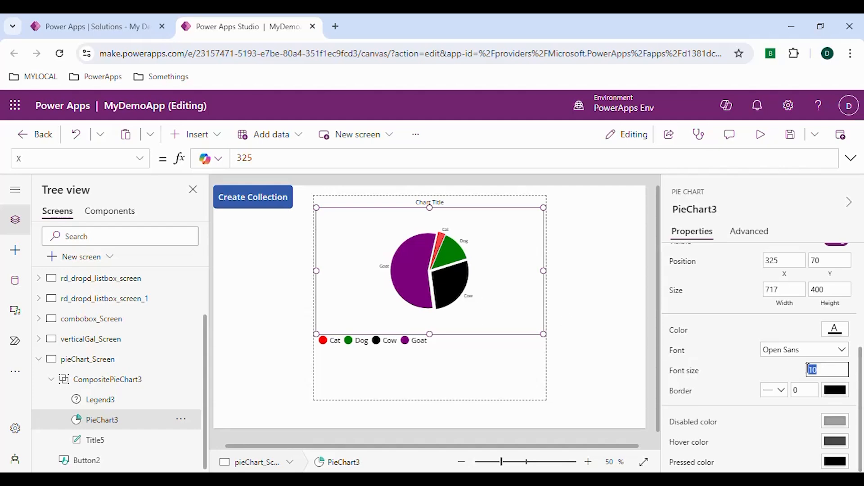
text(20)
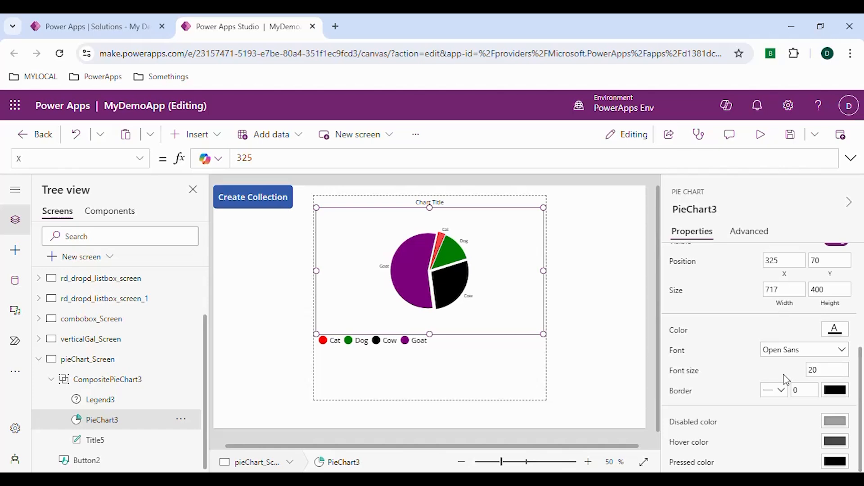